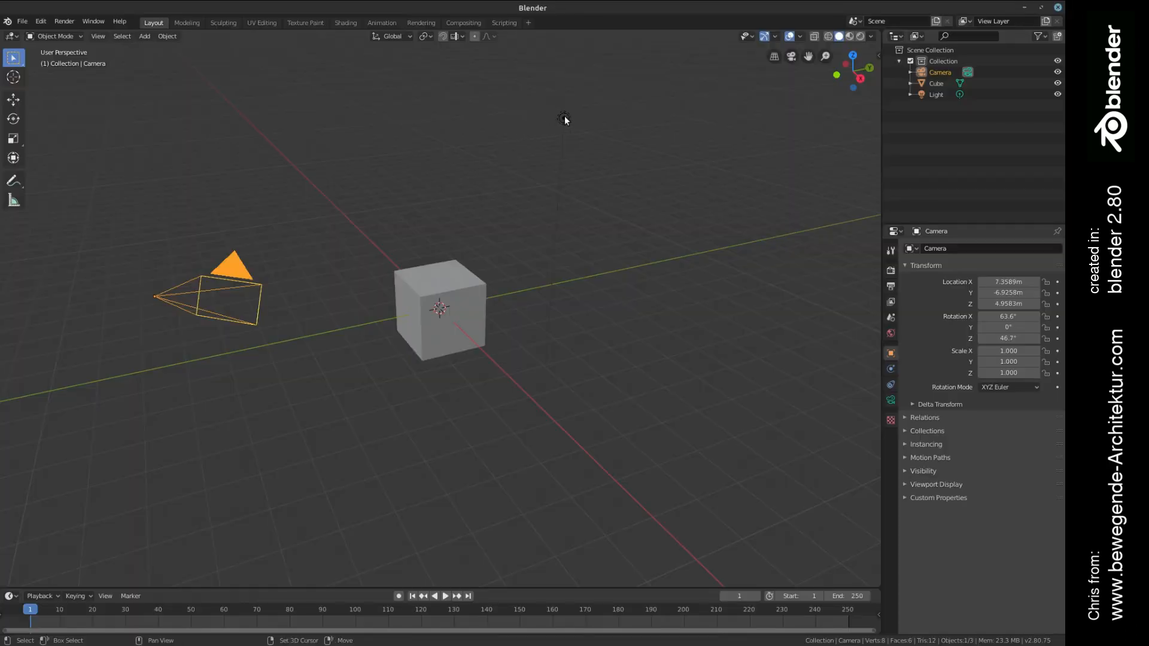
# - Delete the default camera and light, leaving only the cube
pyautogui.press('X')
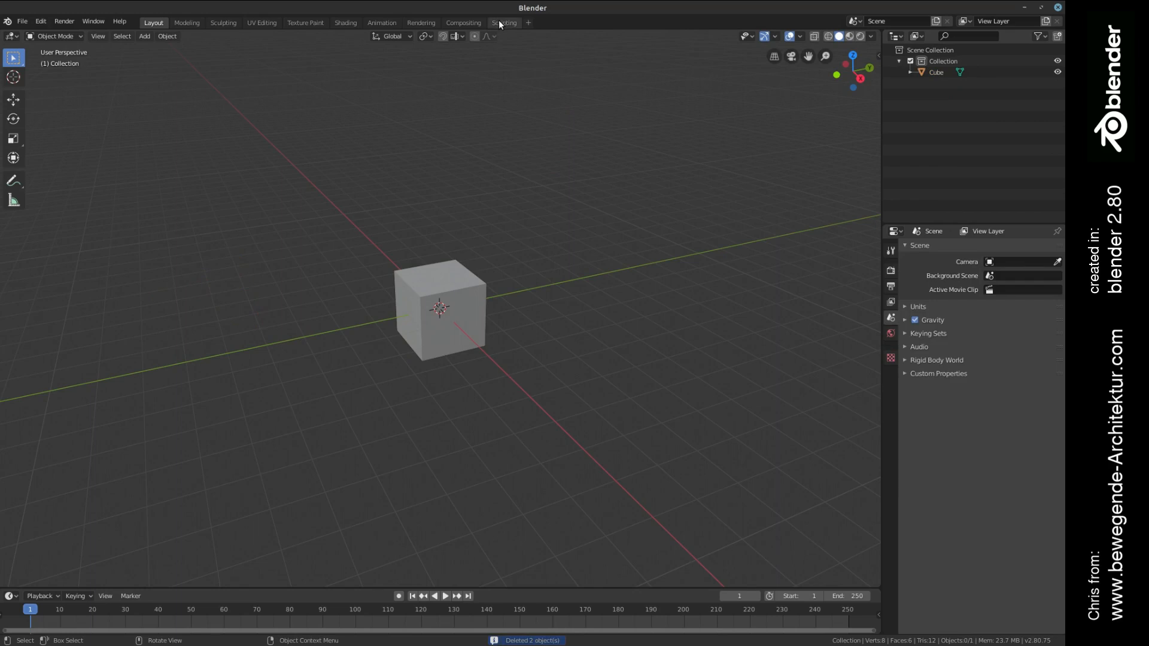
# - In the Scripting workspace, create a new text block named 'branching'
pyautogui.click(503, 23)
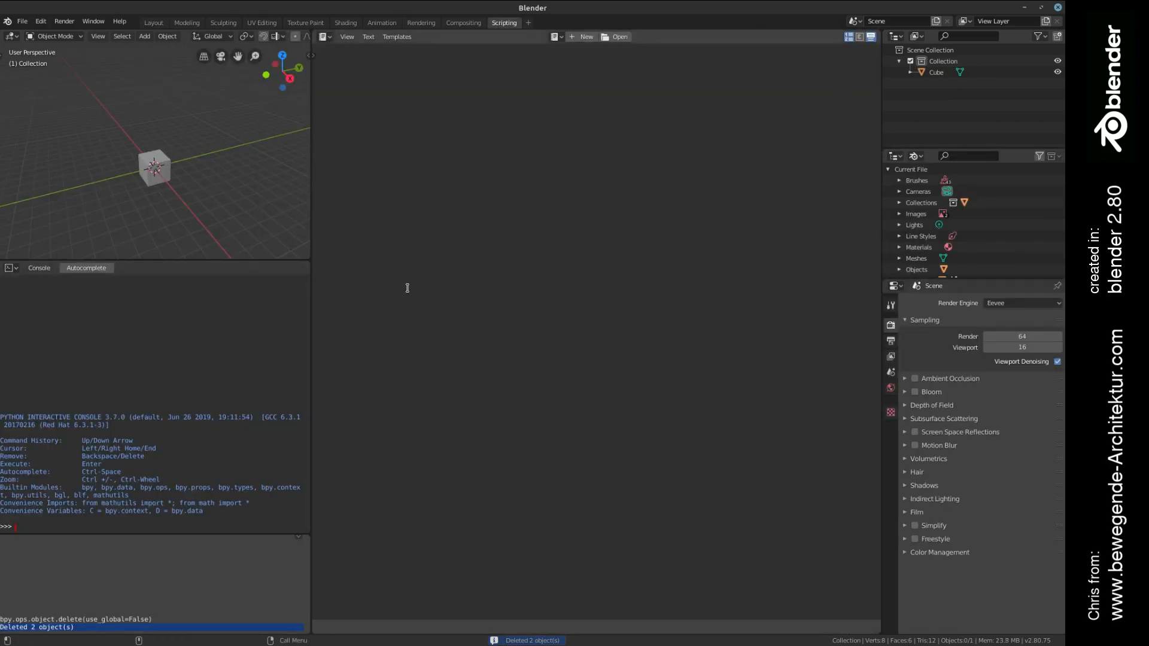
pyautogui.moveTo(403, 291)
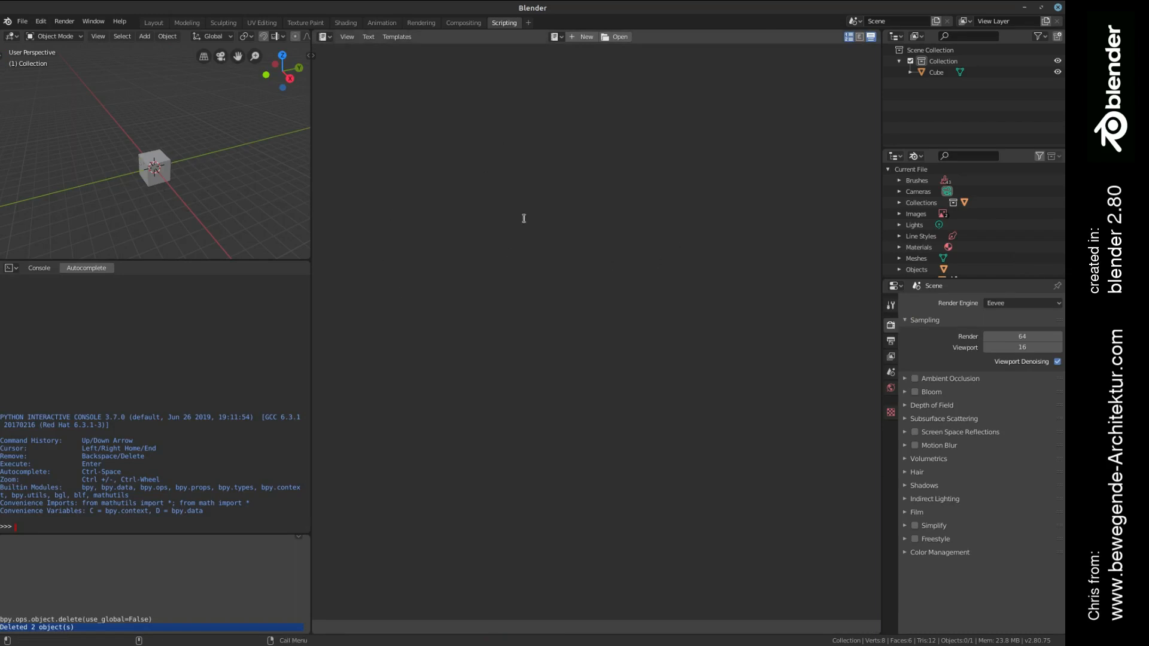
pyautogui.moveTo(553, 79)
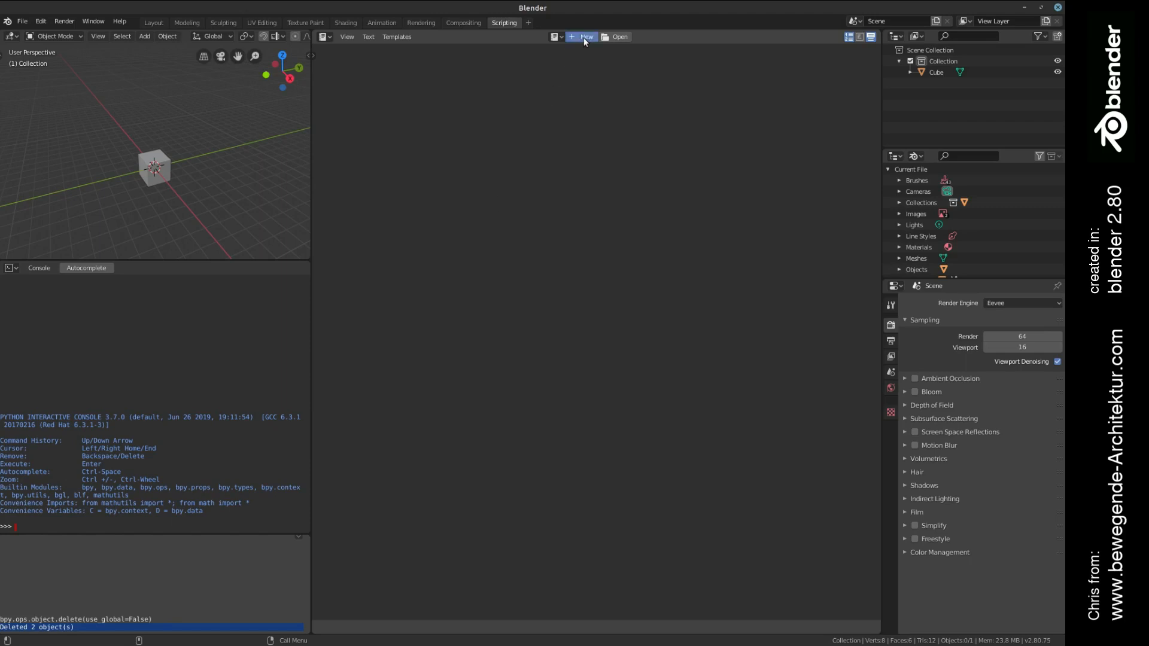
pyautogui.click(582, 36)
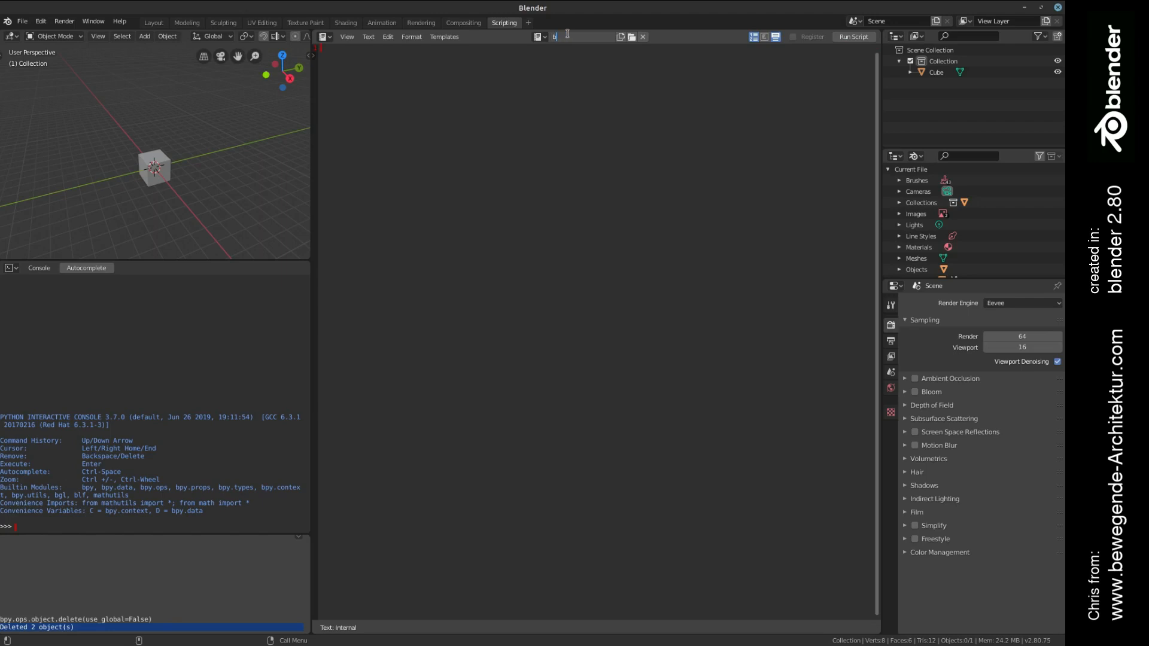
pyautogui.write('branching')
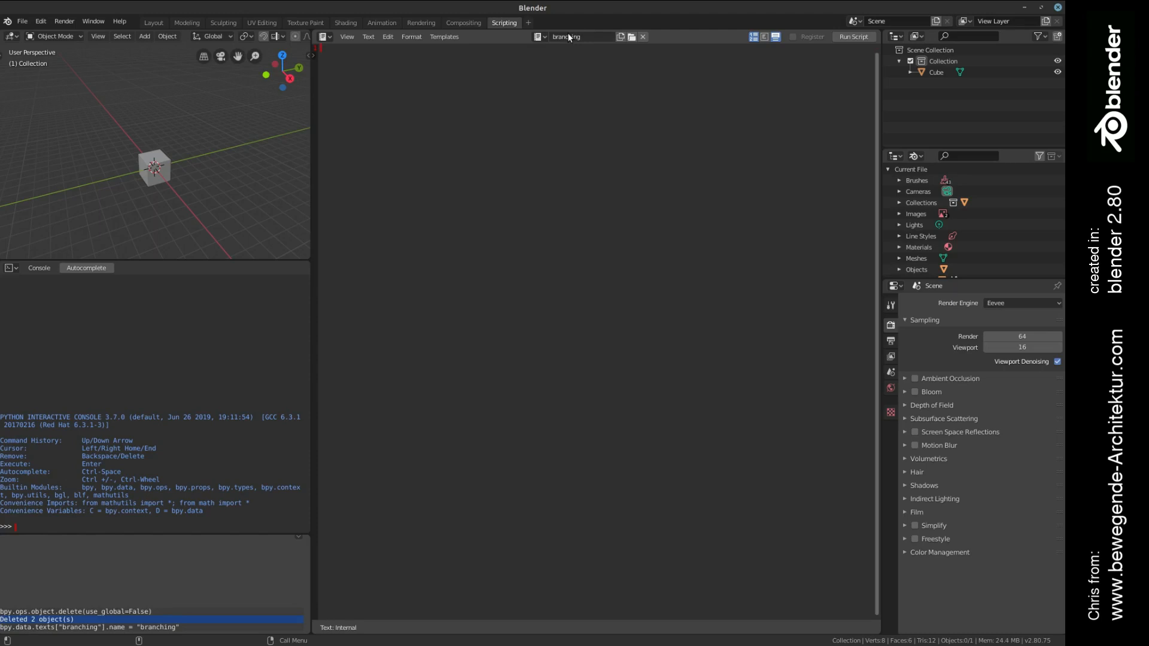
pyautogui.click(539, 37)
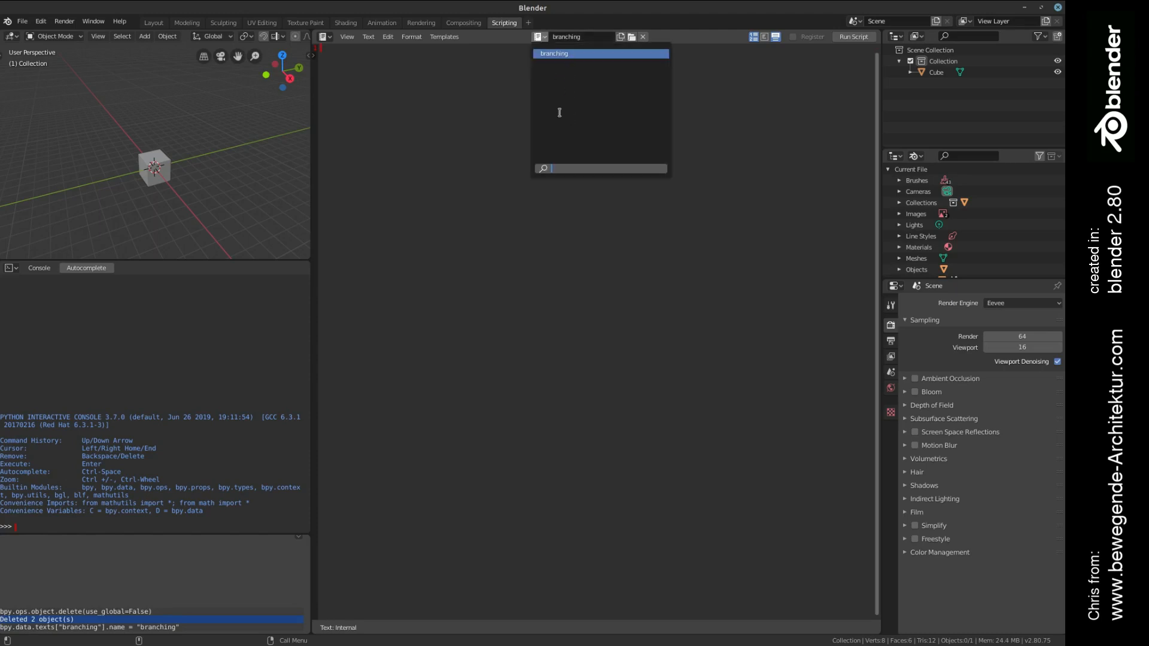
pyautogui.click(460, 119)
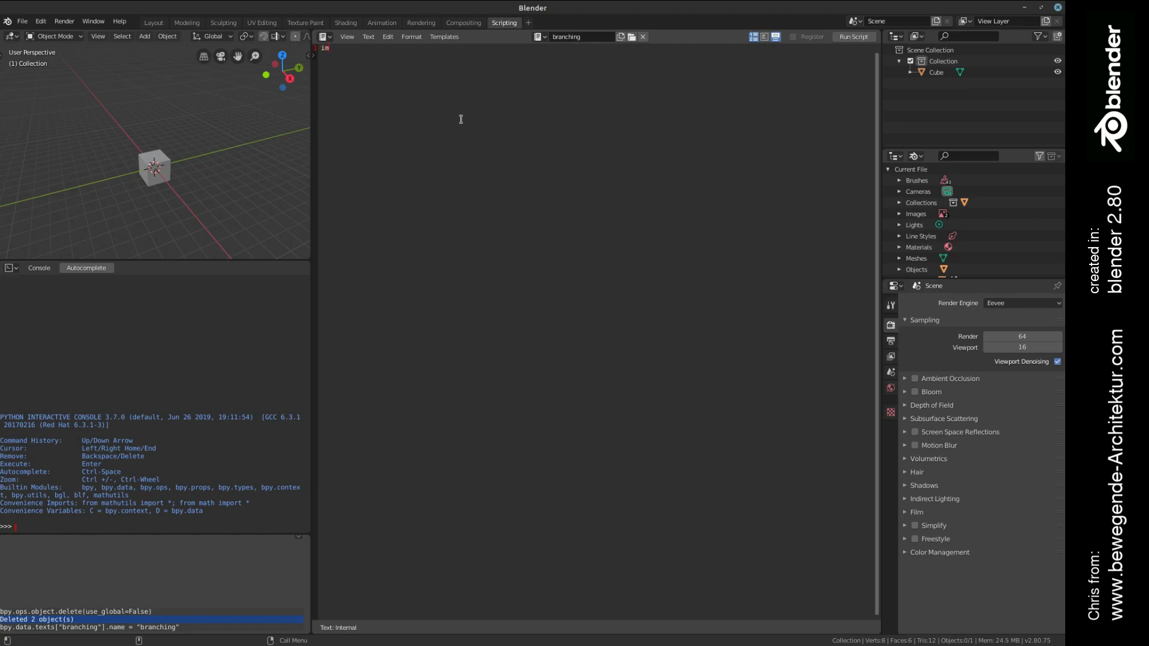
# - Type 'import bpy' as the script's first line
pyautogui.write('import bpy')
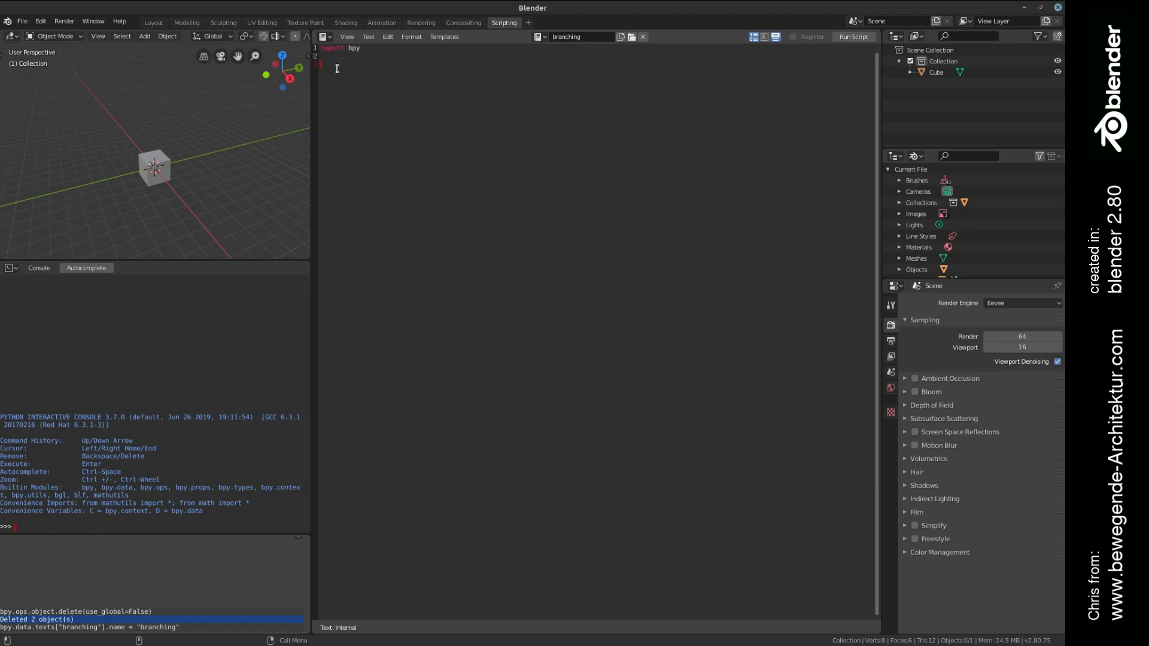
pyautogui.click(363, 48)
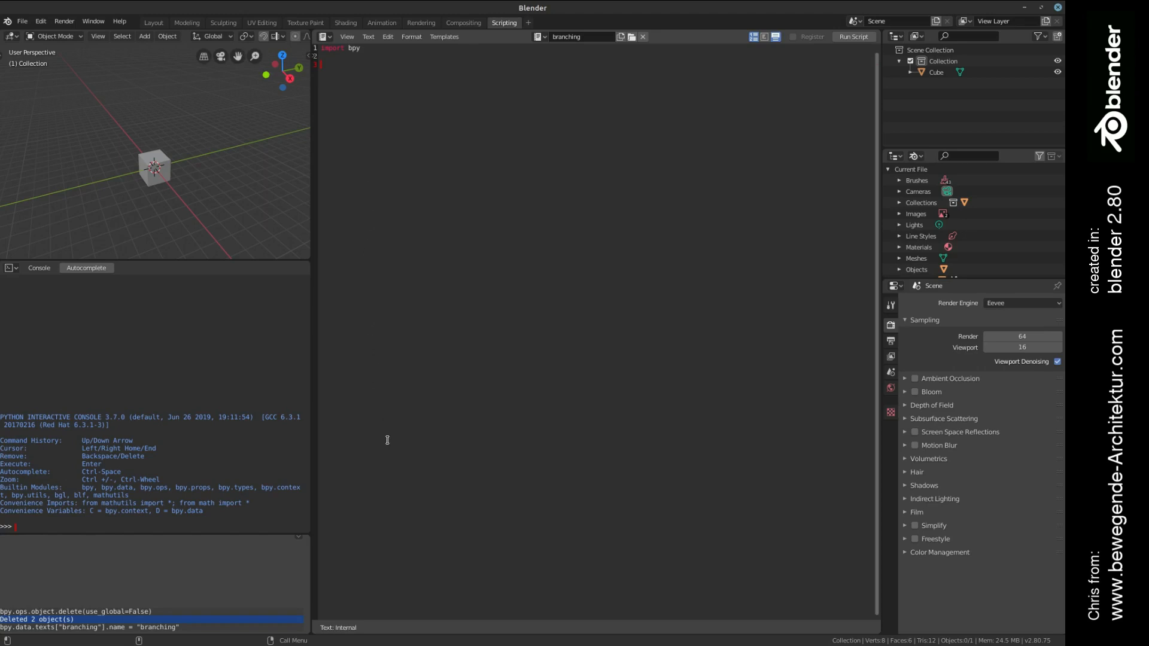
pyautogui.moveTo(173, 574)
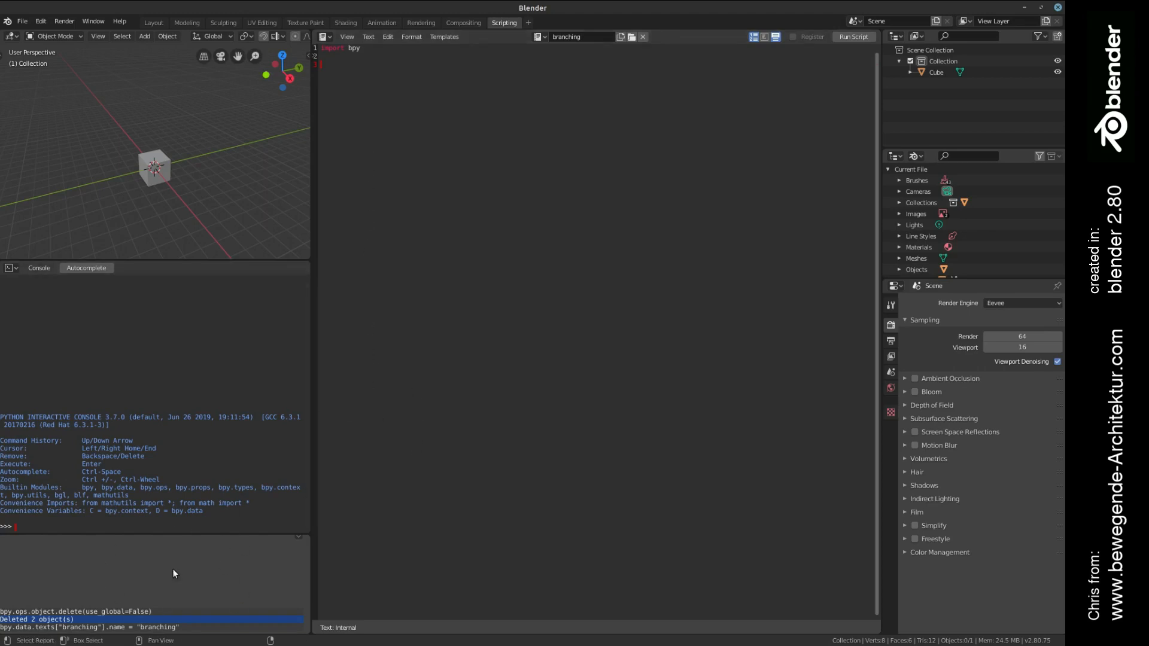
pyautogui.moveTo(187, 574)
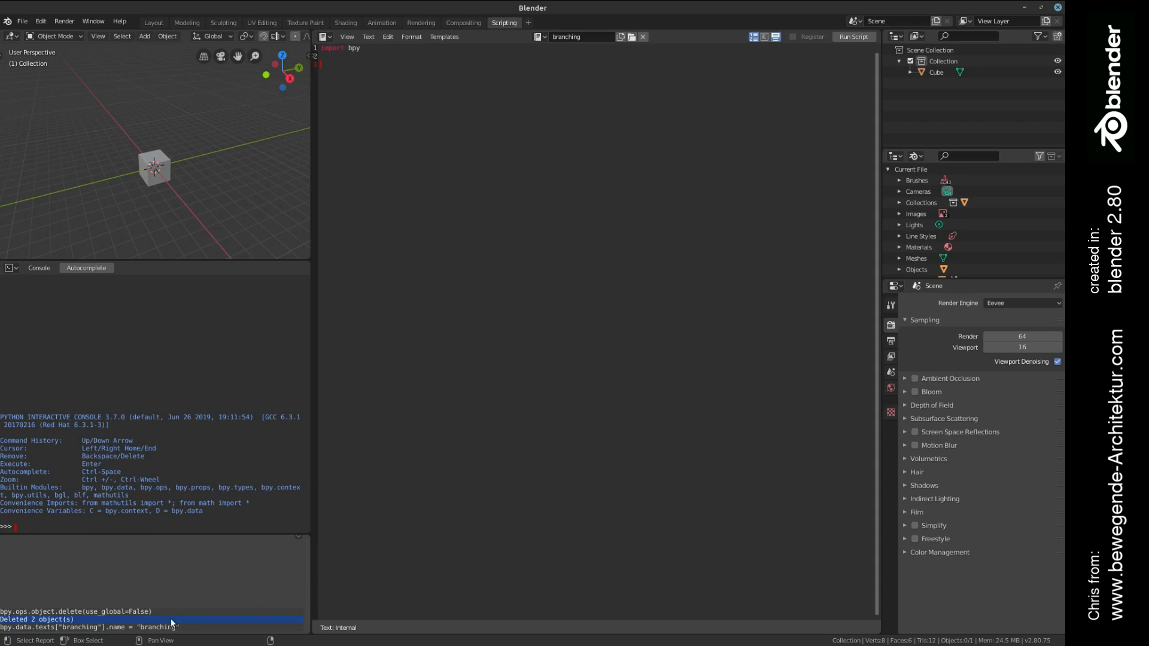
pyautogui.moveTo(162, 586)
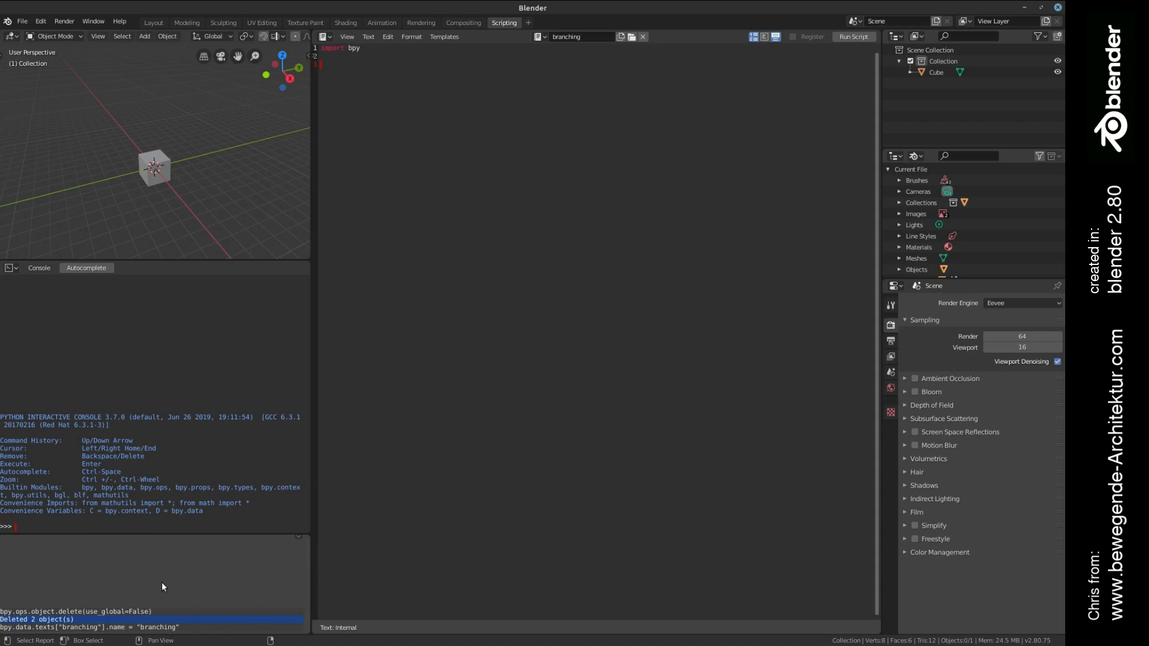
pyautogui.moveTo(251, 567)
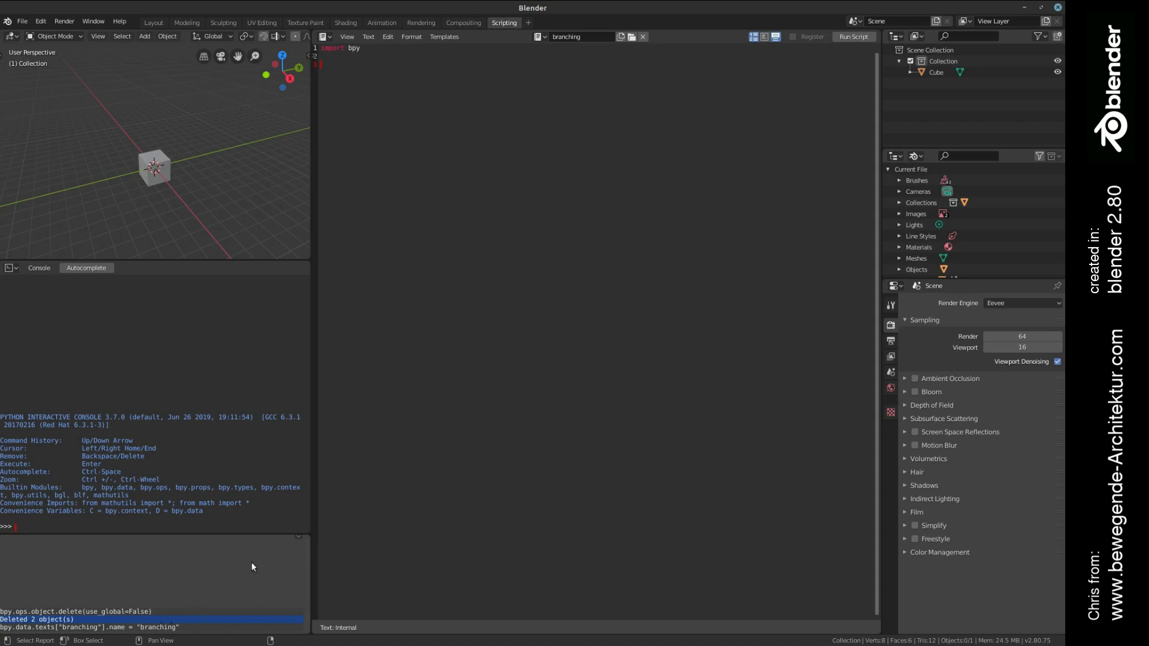
pyautogui.moveTo(167, 581)
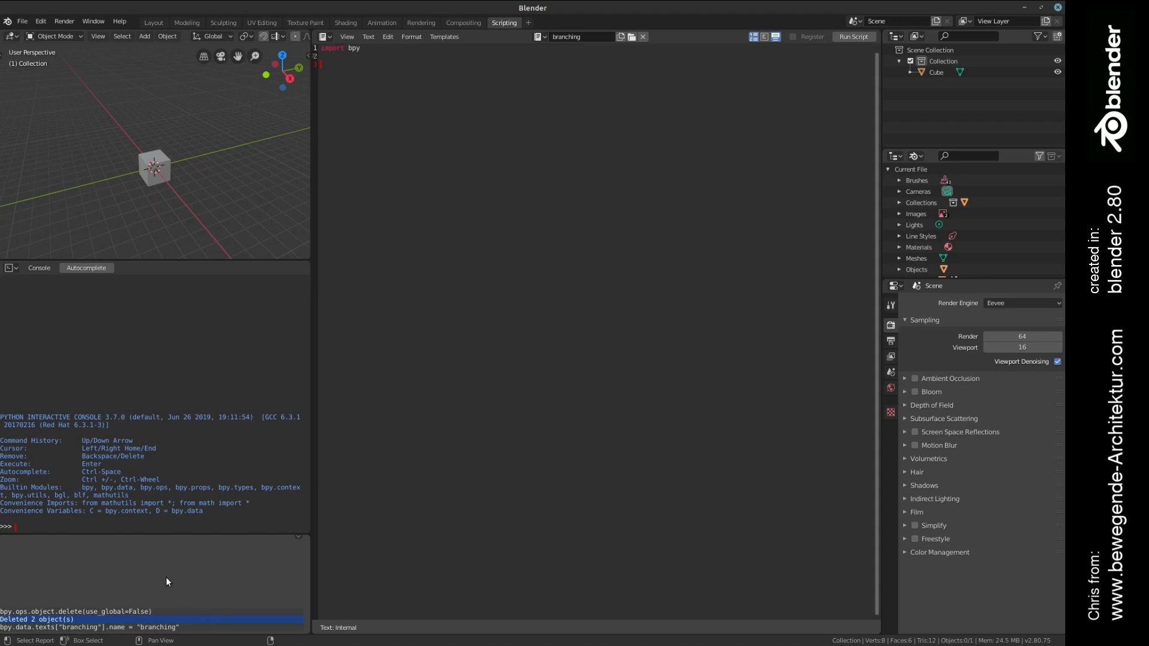
pyautogui.moveTo(146, 591)
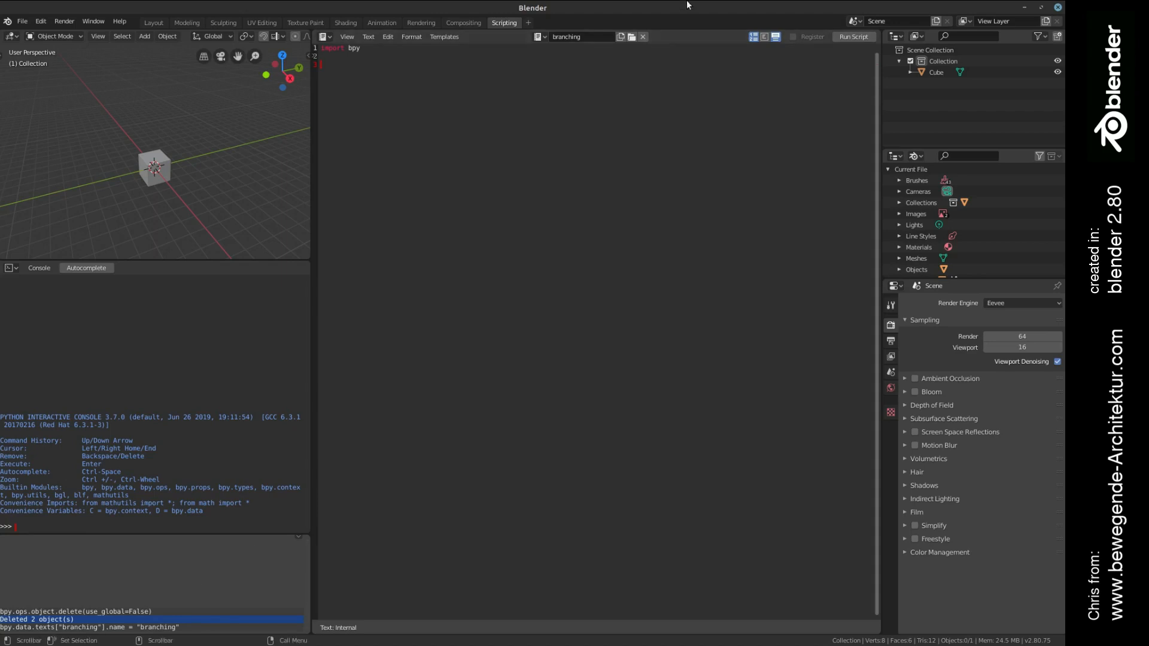
pyautogui.moveTo(692, 19)
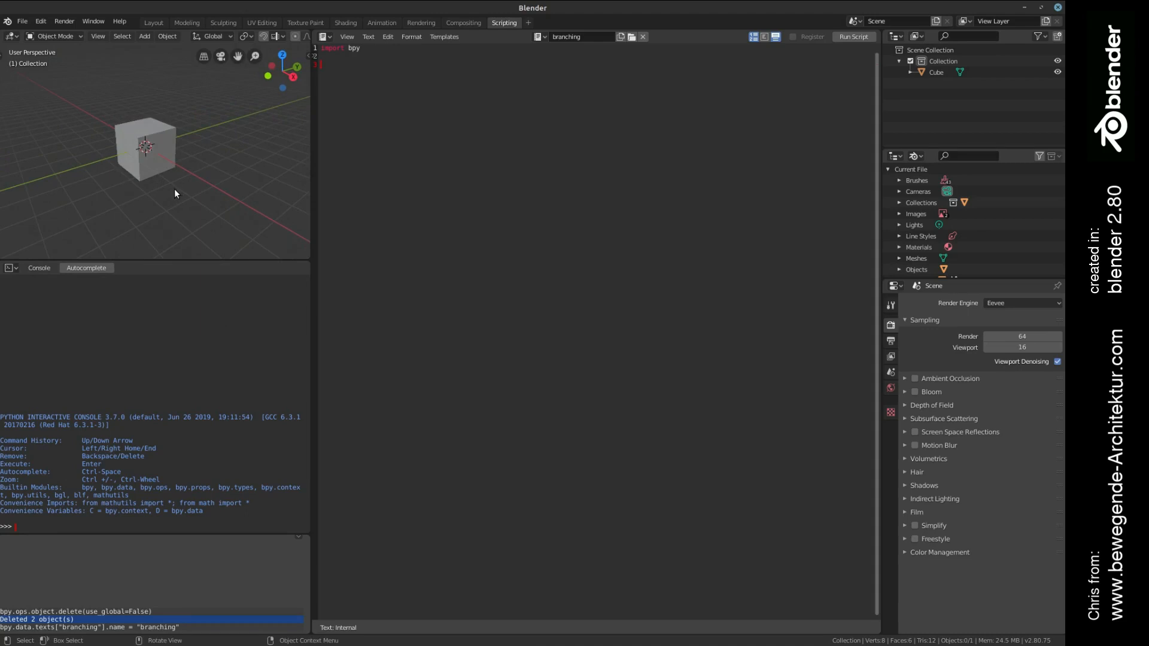
pyautogui.moveTo(171, 191)
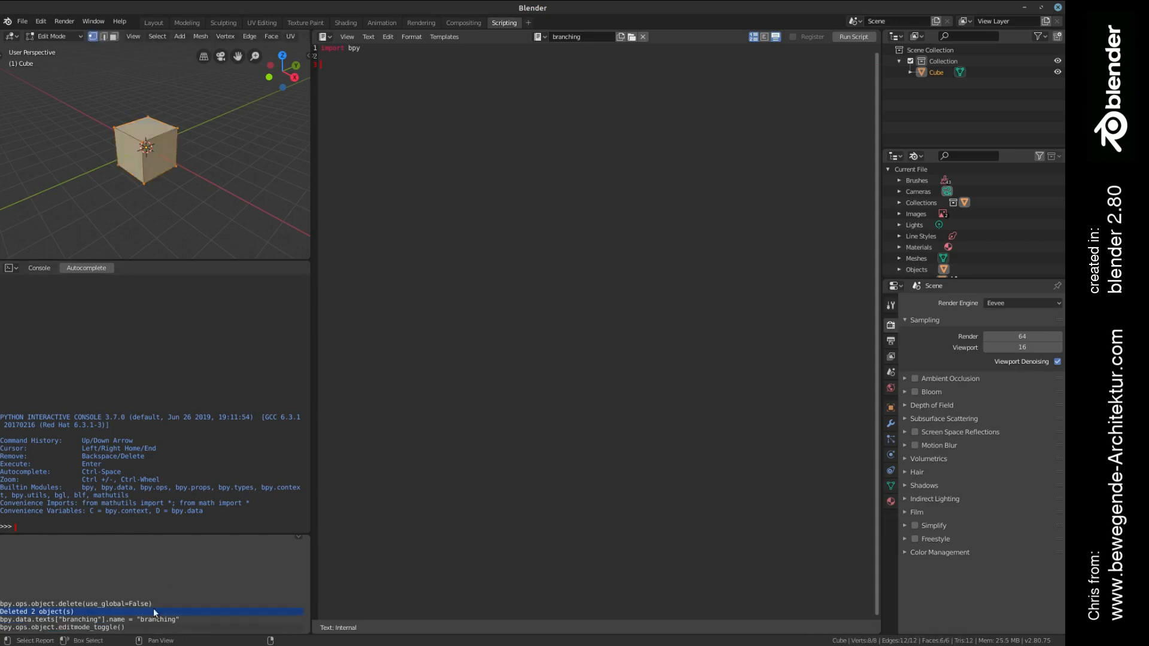
pyautogui.moveTo(183, 626)
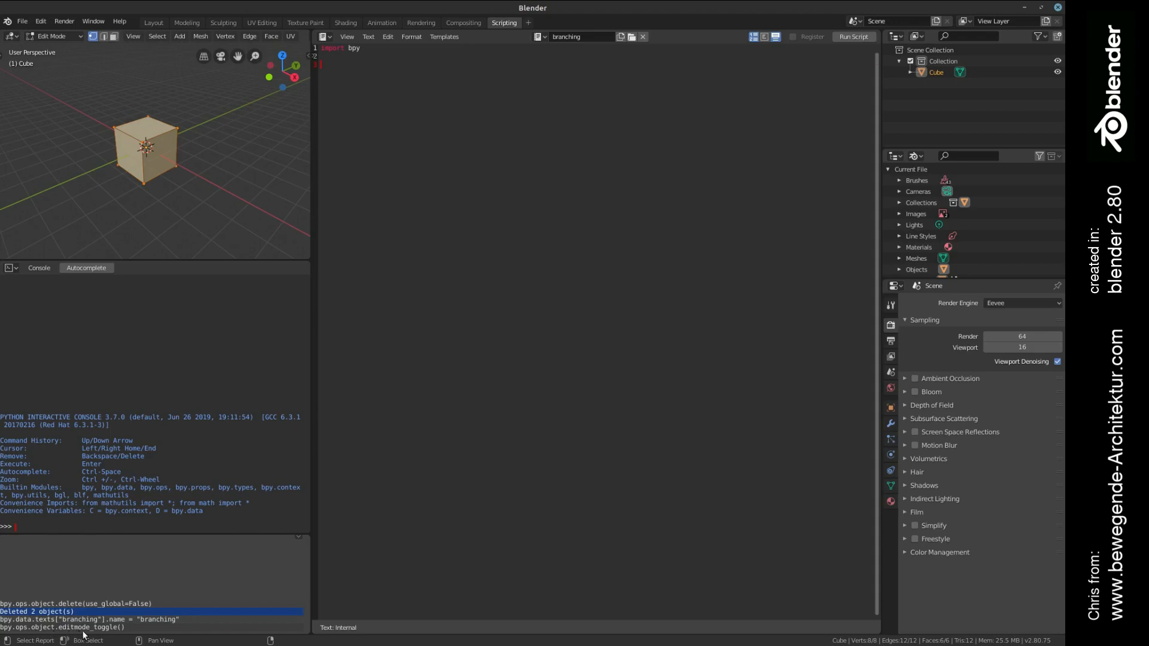
pyautogui.moveTo(174, 634)
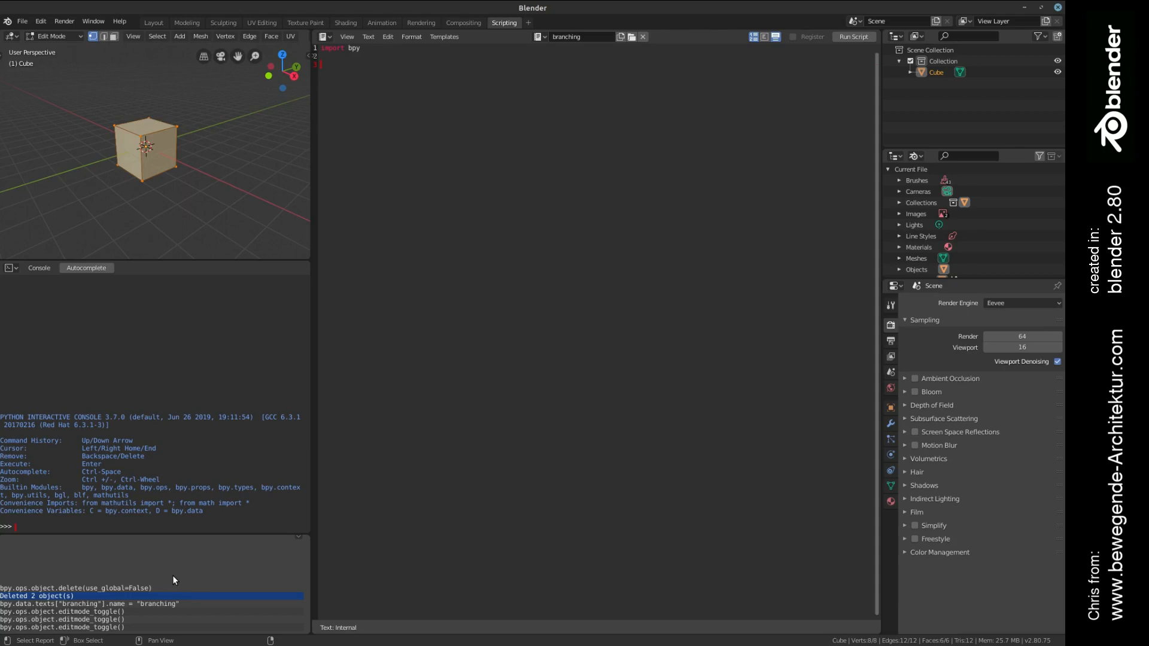
pyautogui.moveTo(111, 215)
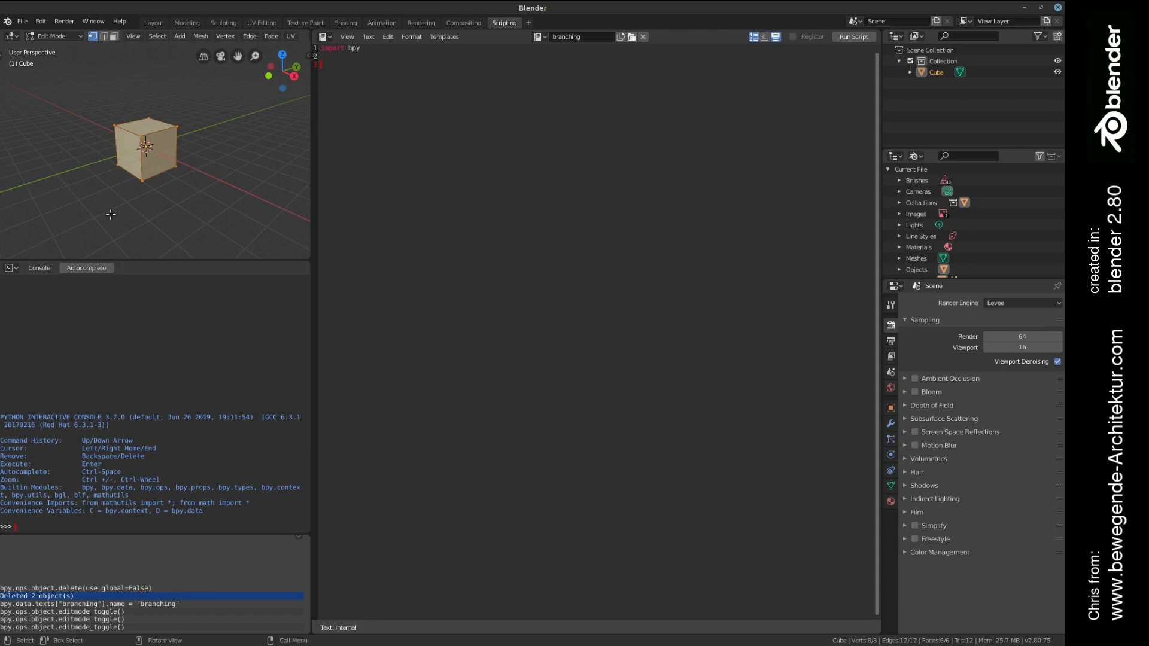
pyautogui.moveTo(169, 223)
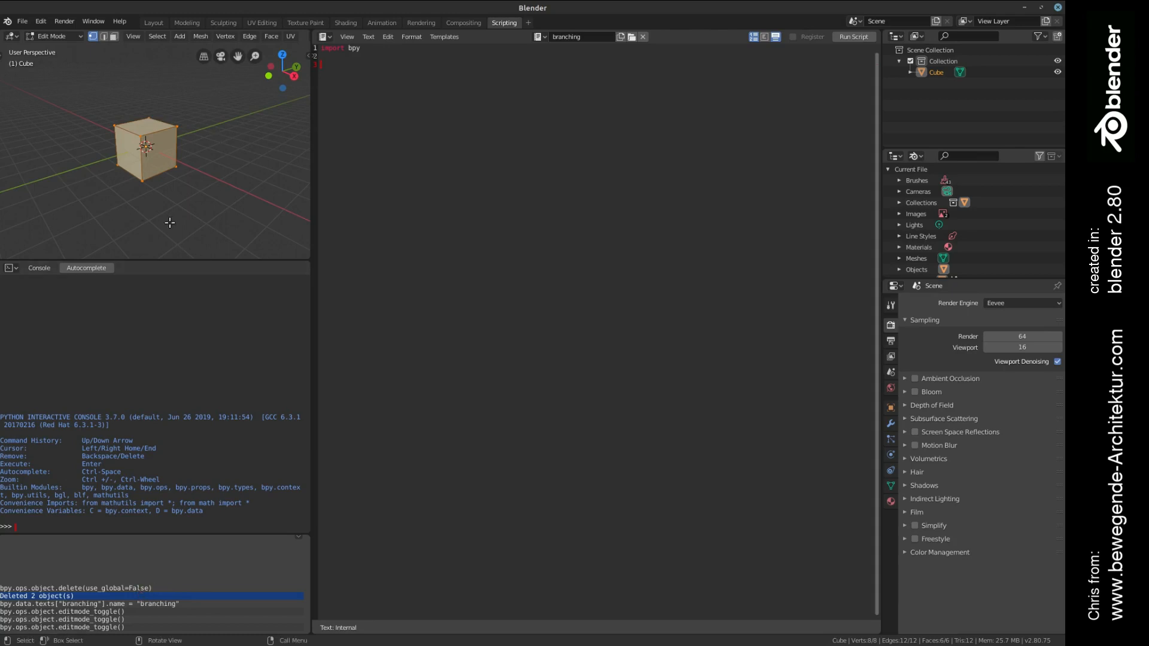
pyautogui.moveTo(197, 146)
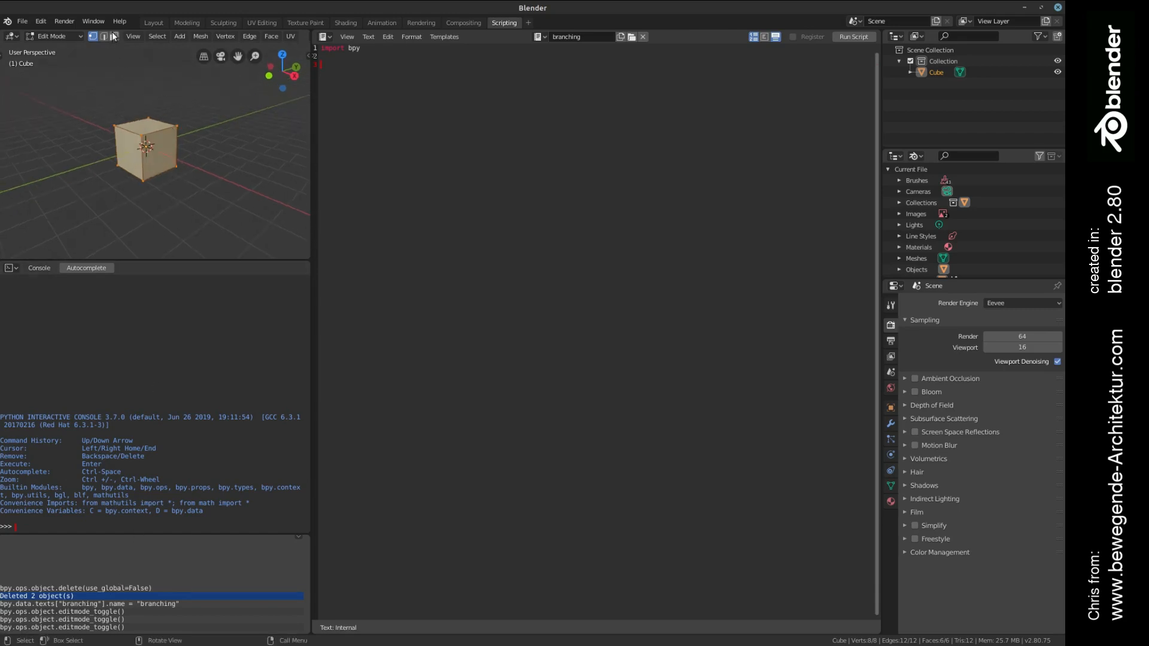
pyautogui.moveTo(114, 36)
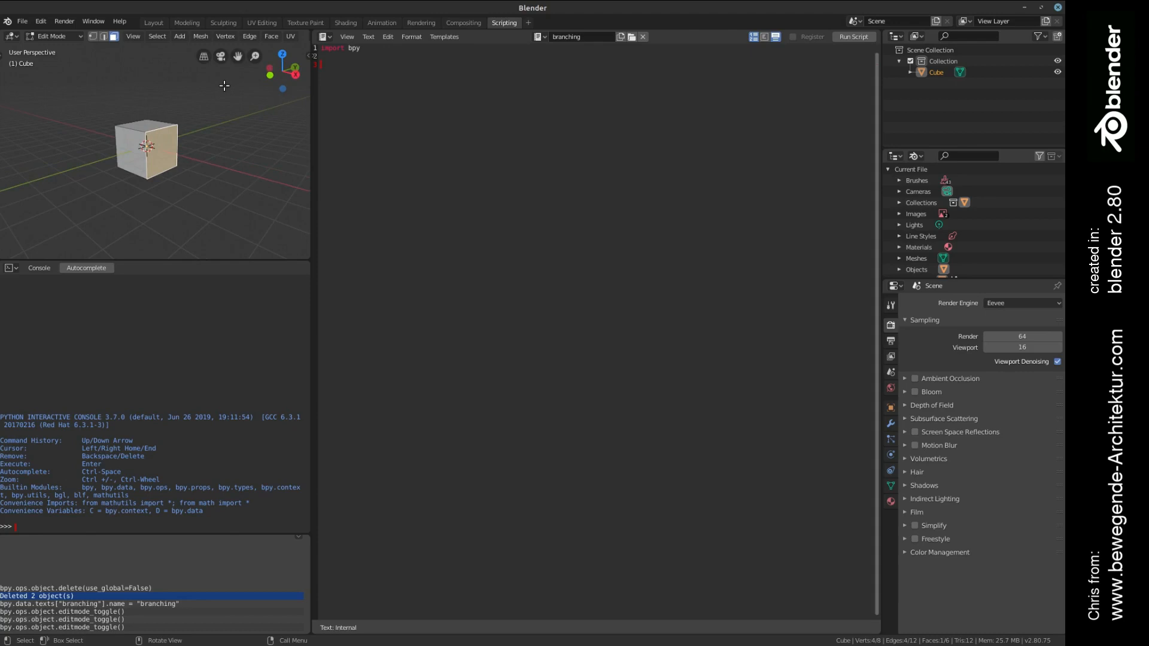
pyautogui.moveTo(249, 36)
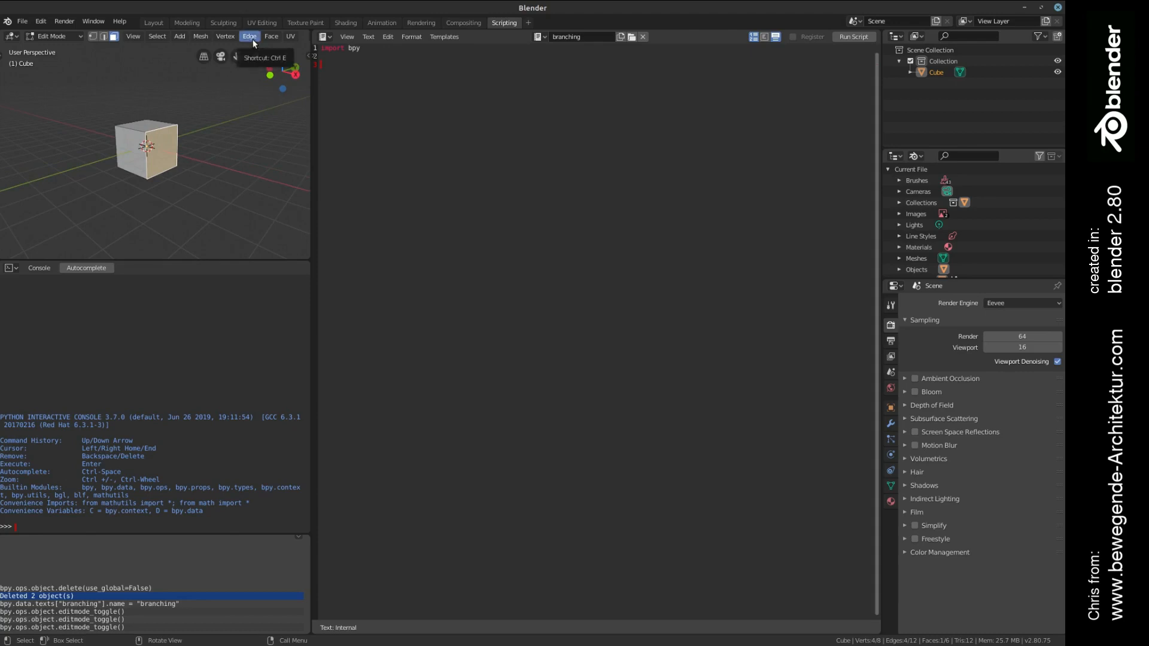
# - Subdivide the cube face once and raise its Fractal amount to 3.62
pyautogui.click(248, 35)
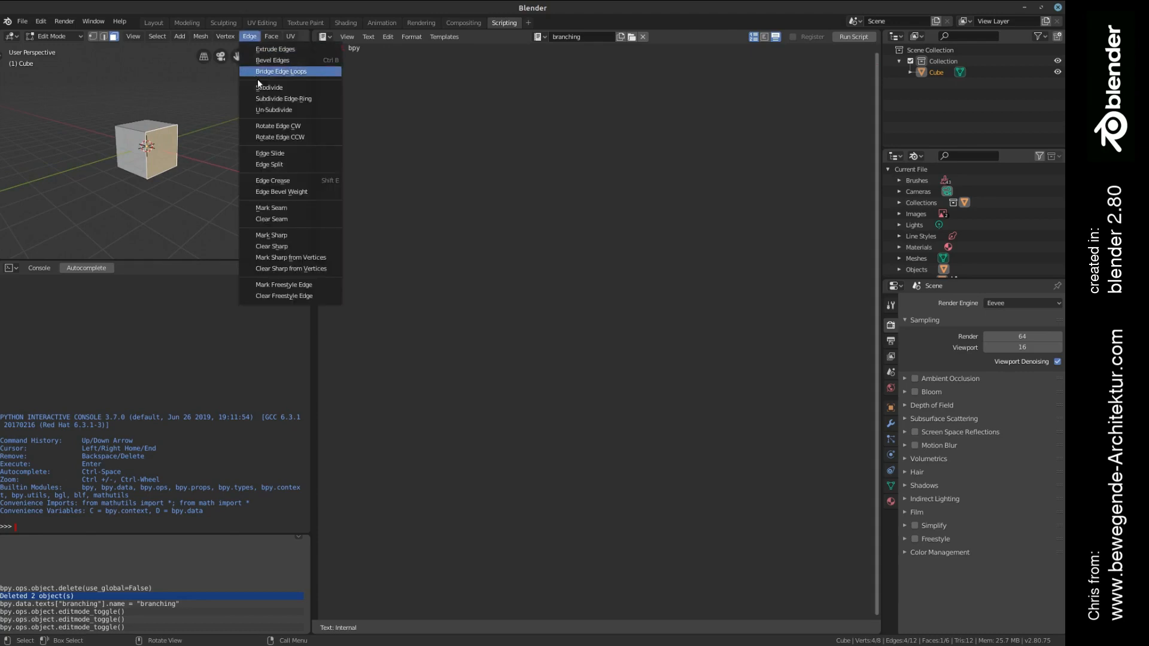
pyautogui.click(270, 87)
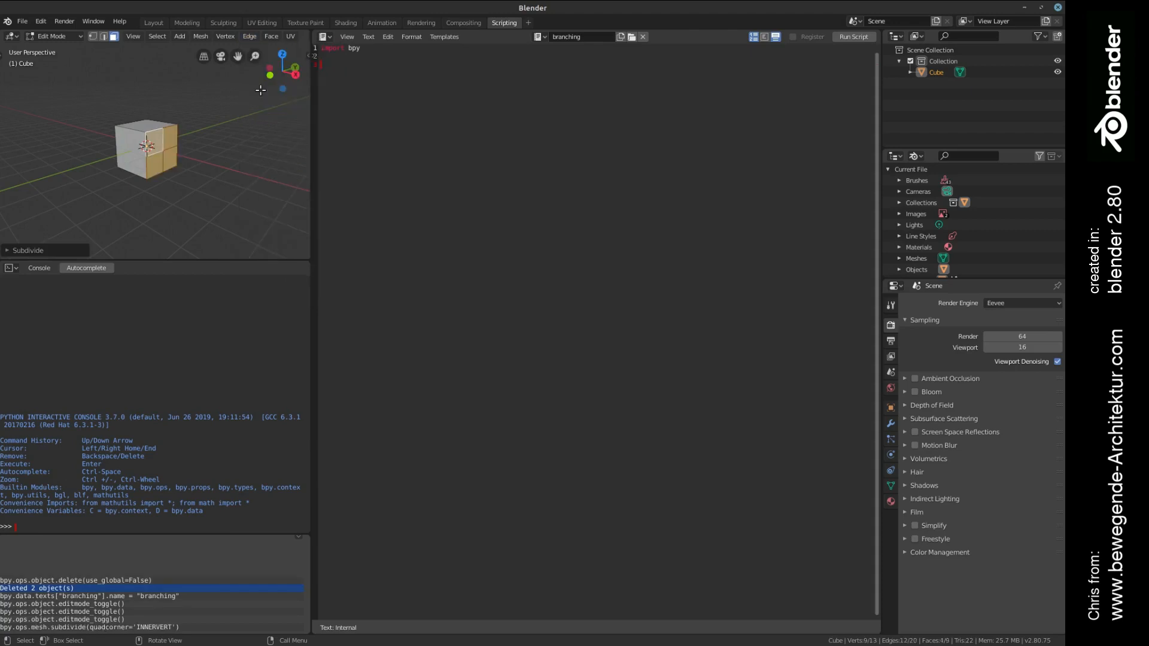
pyautogui.click(28, 250)
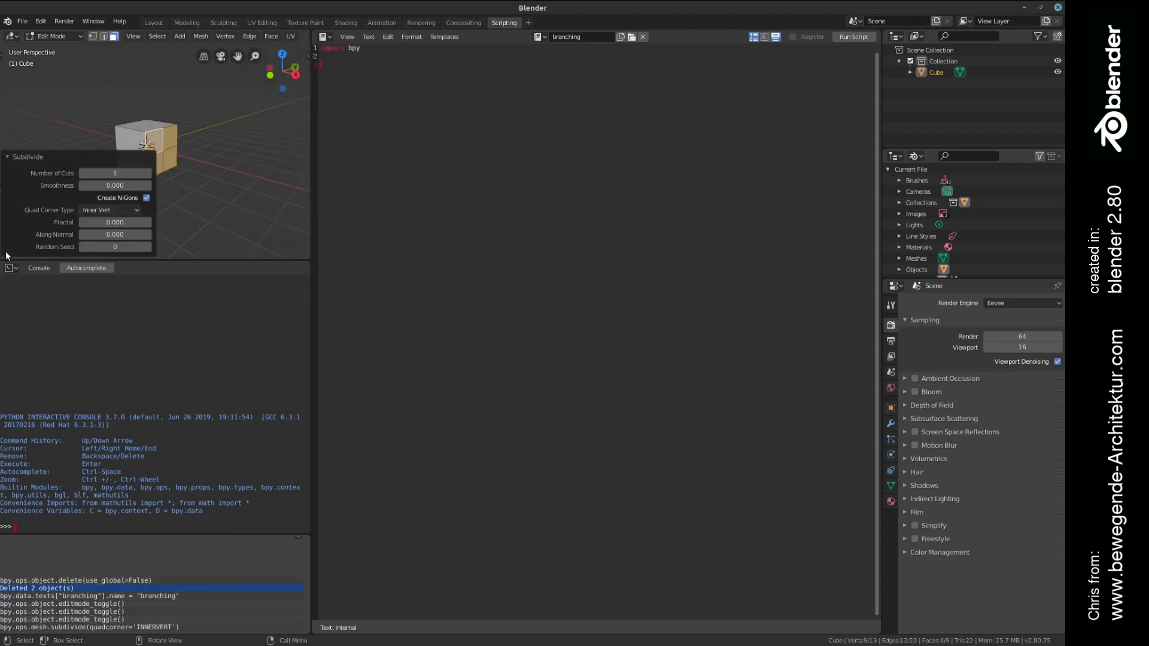
pyautogui.moveTo(98, 231)
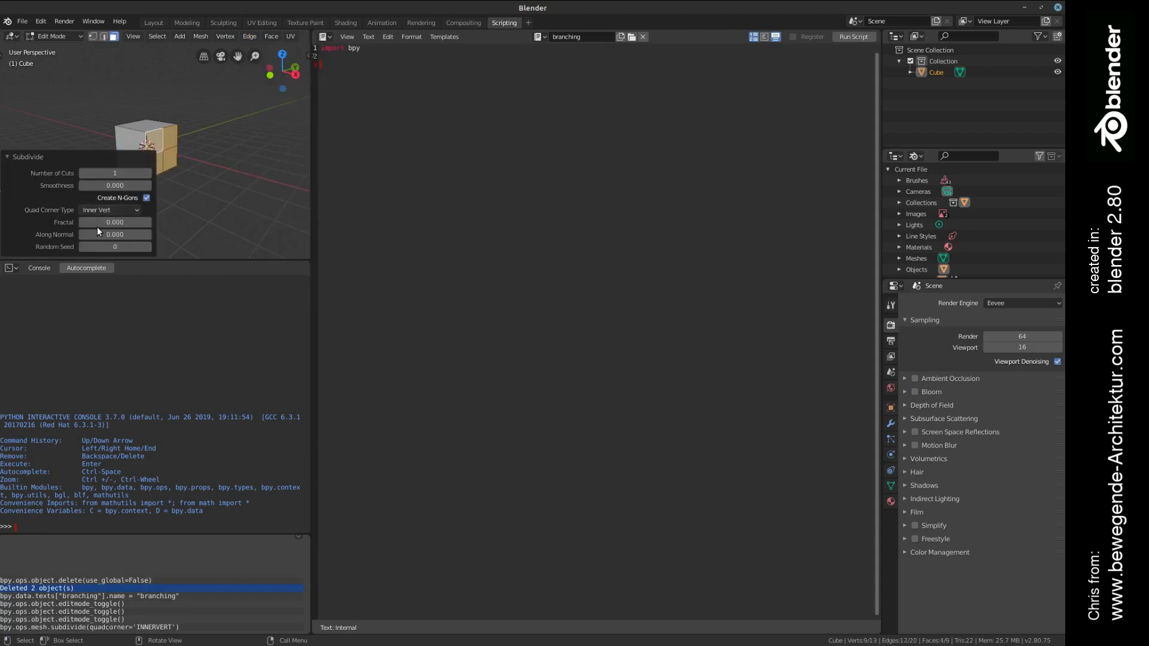
pyautogui.moveTo(88, 222); pyautogui.dragTo(146, 222)
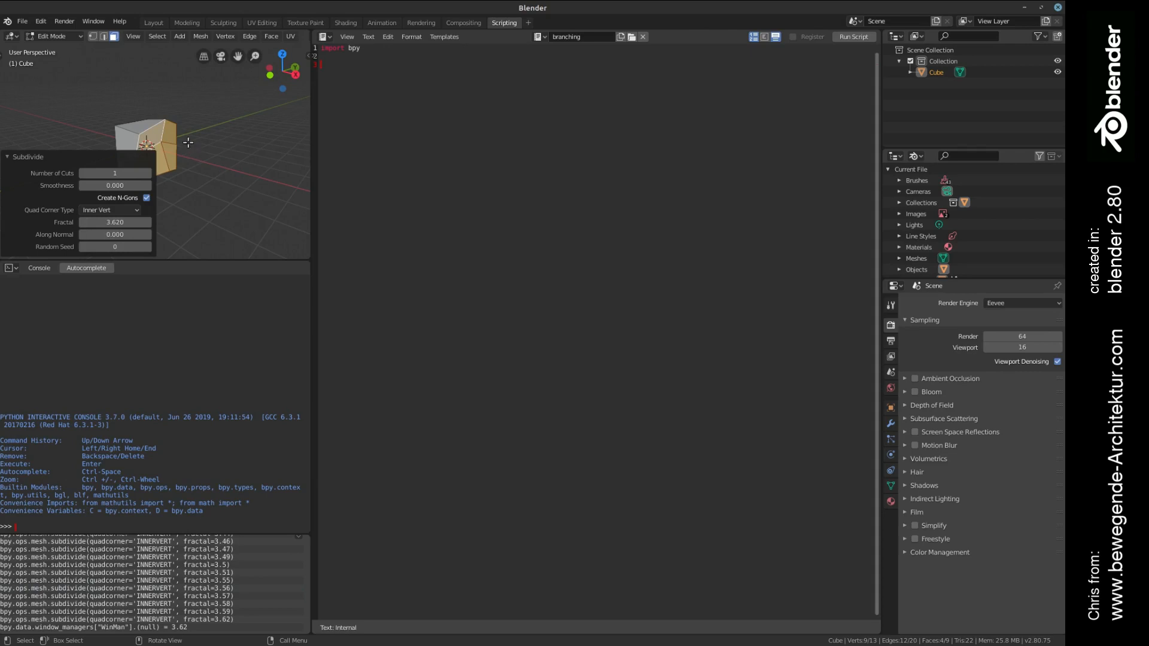
pyautogui.click(28, 156)
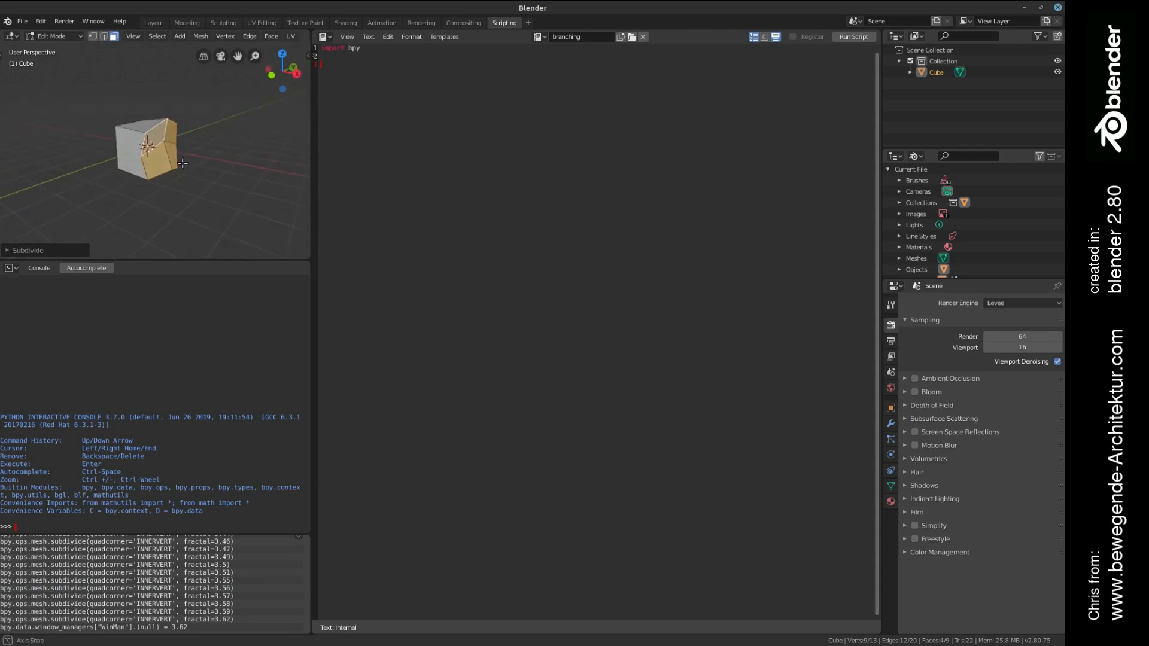
# - Apply Extrude Individual Faces to the subdivided faces so they protrude
pyautogui.click(270, 36)
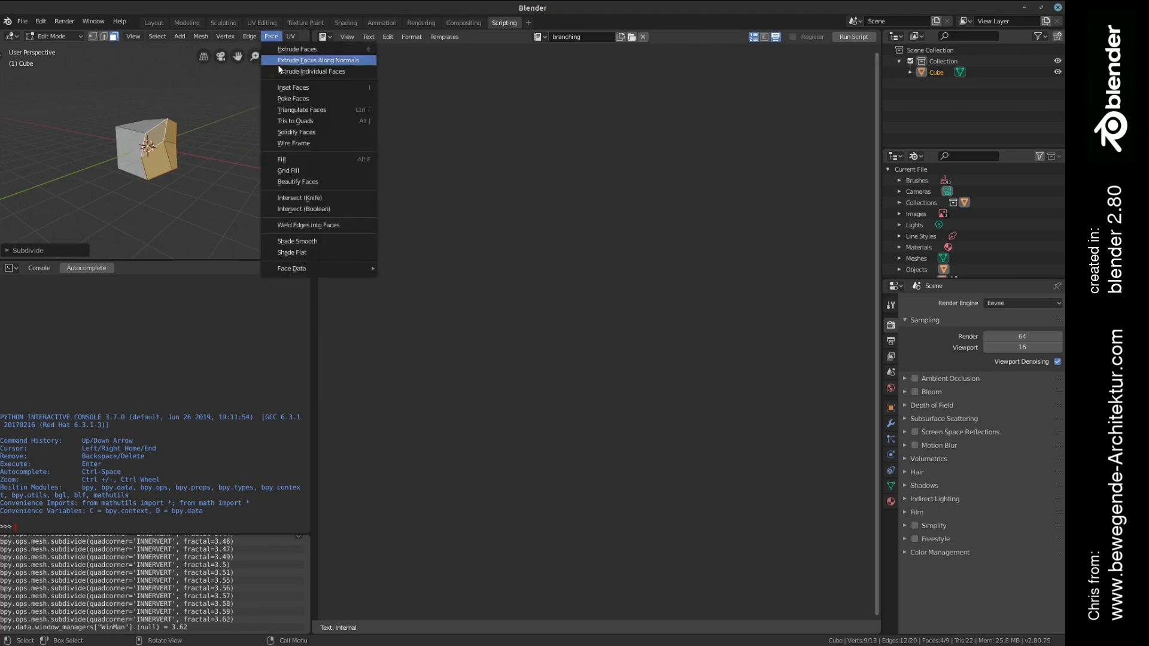
pyautogui.moveTo(310, 71)
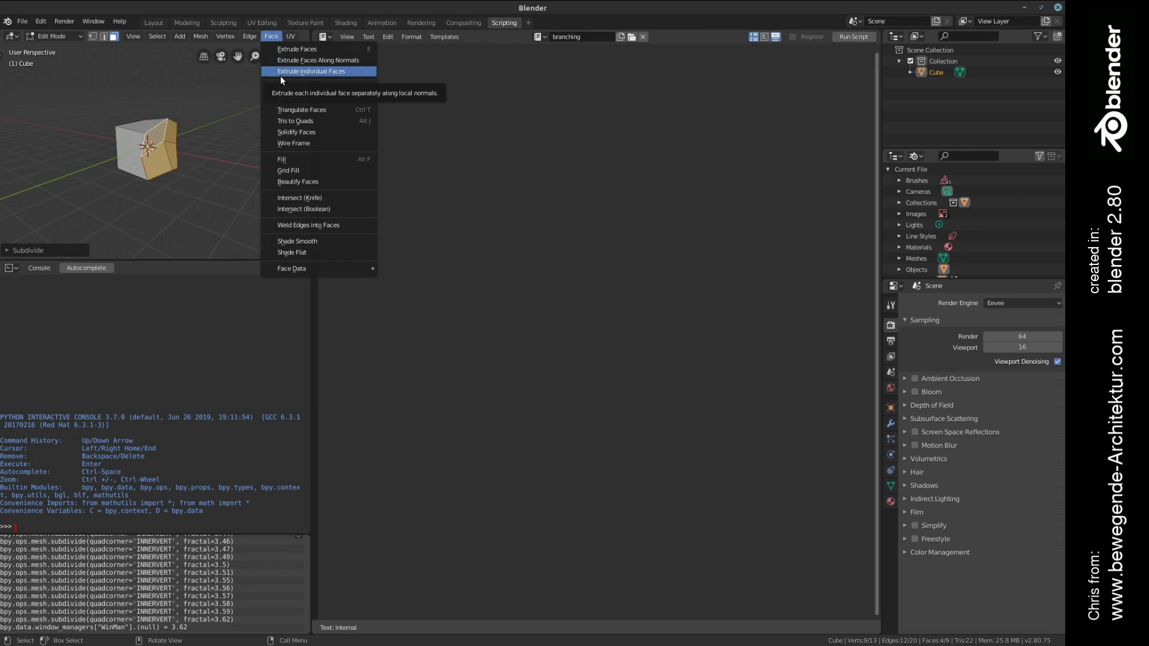
pyautogui.click(311, 71)
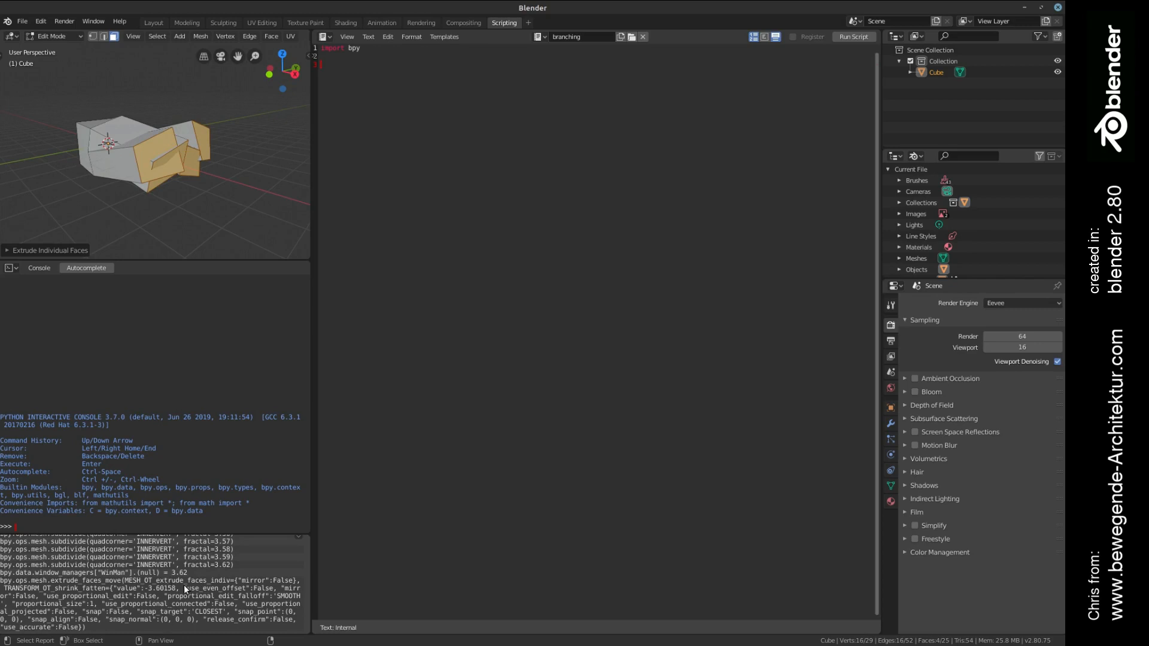
# - Paste the logged subdivide and extrude_faces_move commands below the import line
pyautogui.scroll(-3)
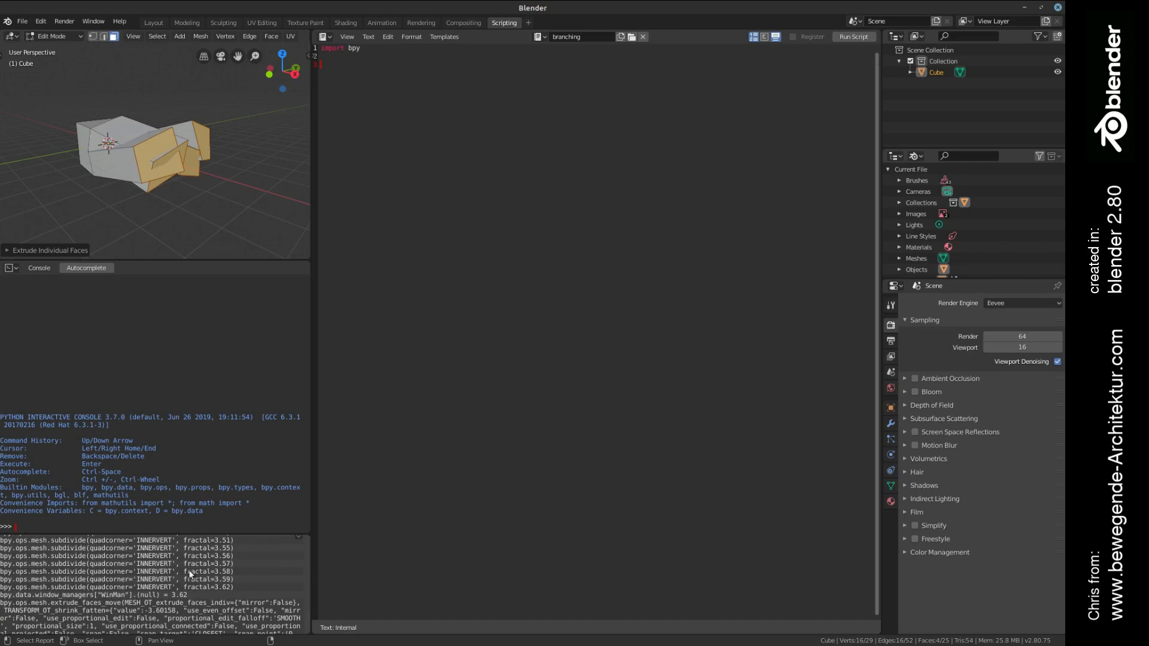
pyautogui.moveTo(242, 574)
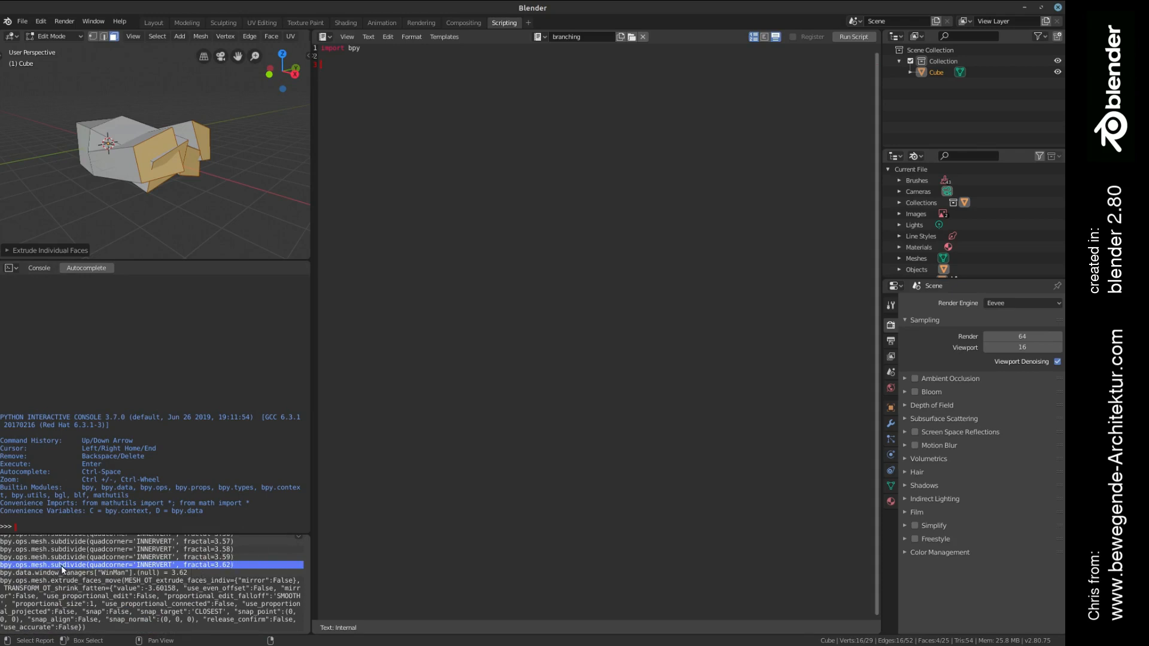
pyautogui.moveTo(207, 571)
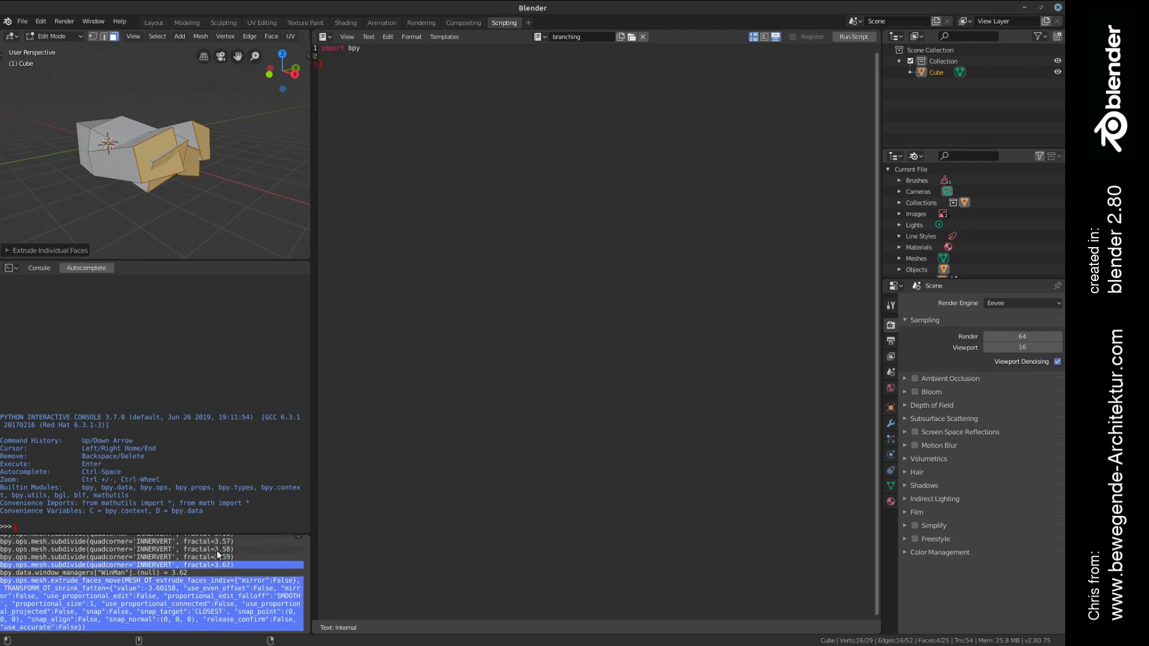
pyautogui.moveTo(236, 546)
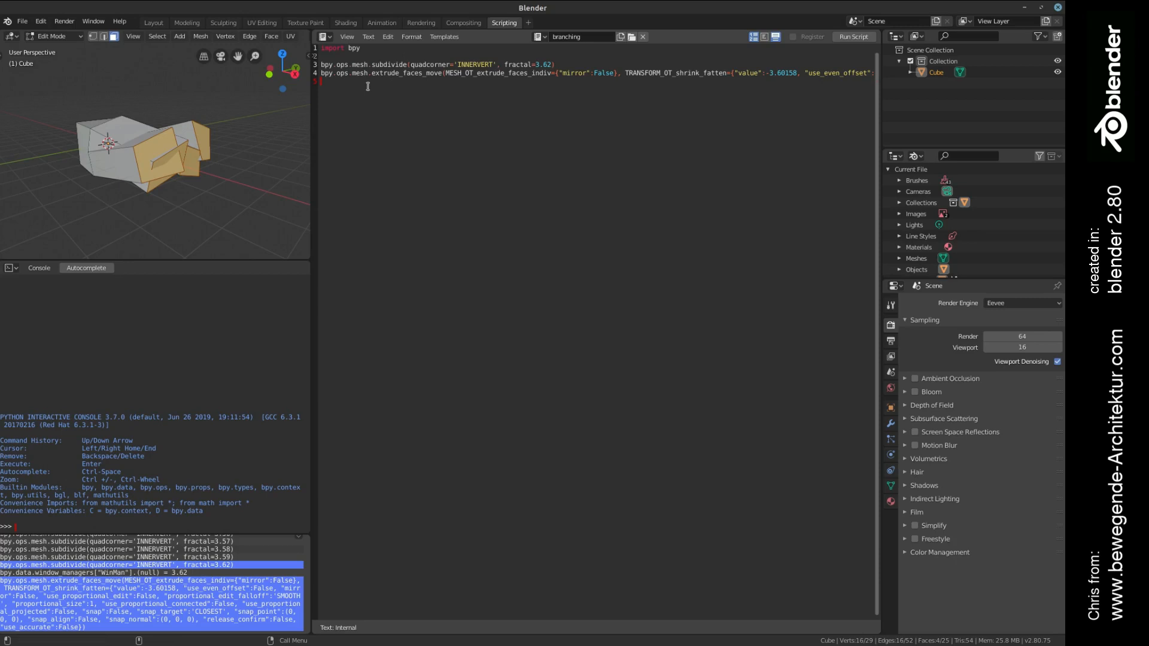
pyautogui.click(22, 20)
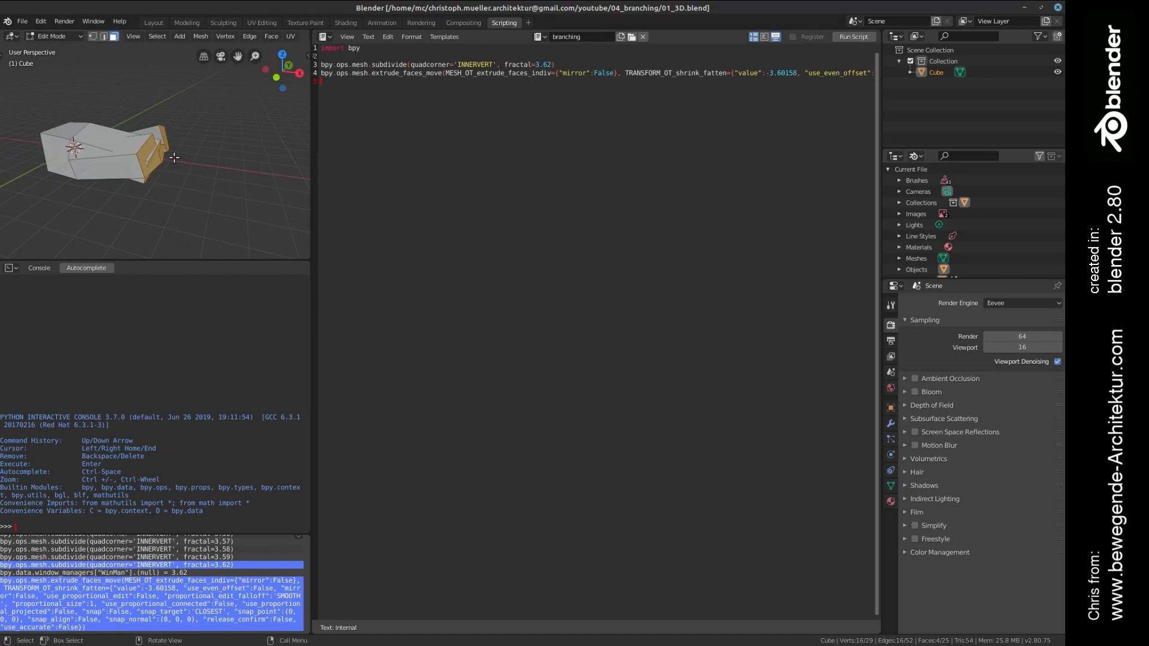
pyautogui.moveTo(194, 161)
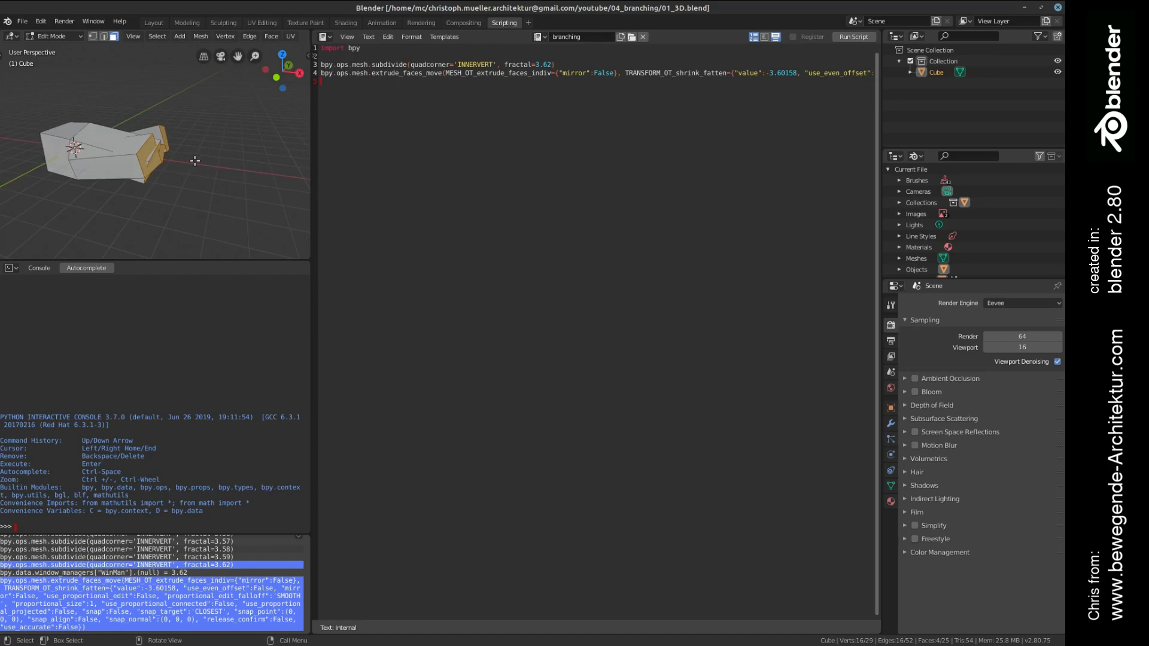
pyautogui.moveTo(853, 36)
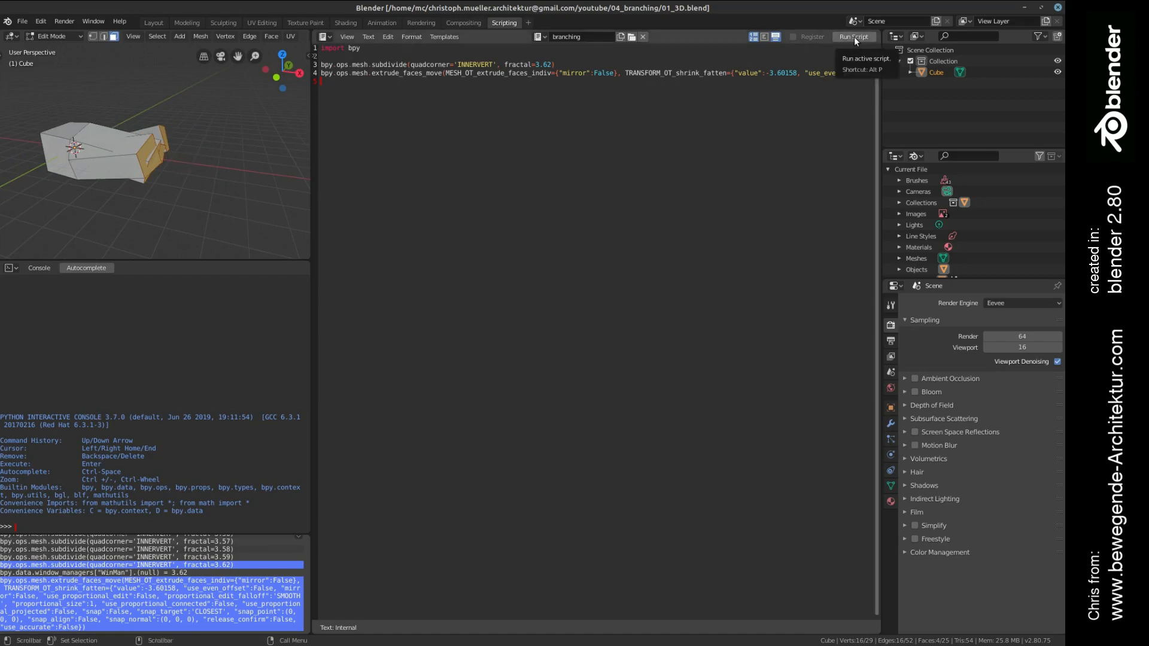
# - Run the branching script to grow dense branching spikes on the cube
pyautogui.click(853, 36)
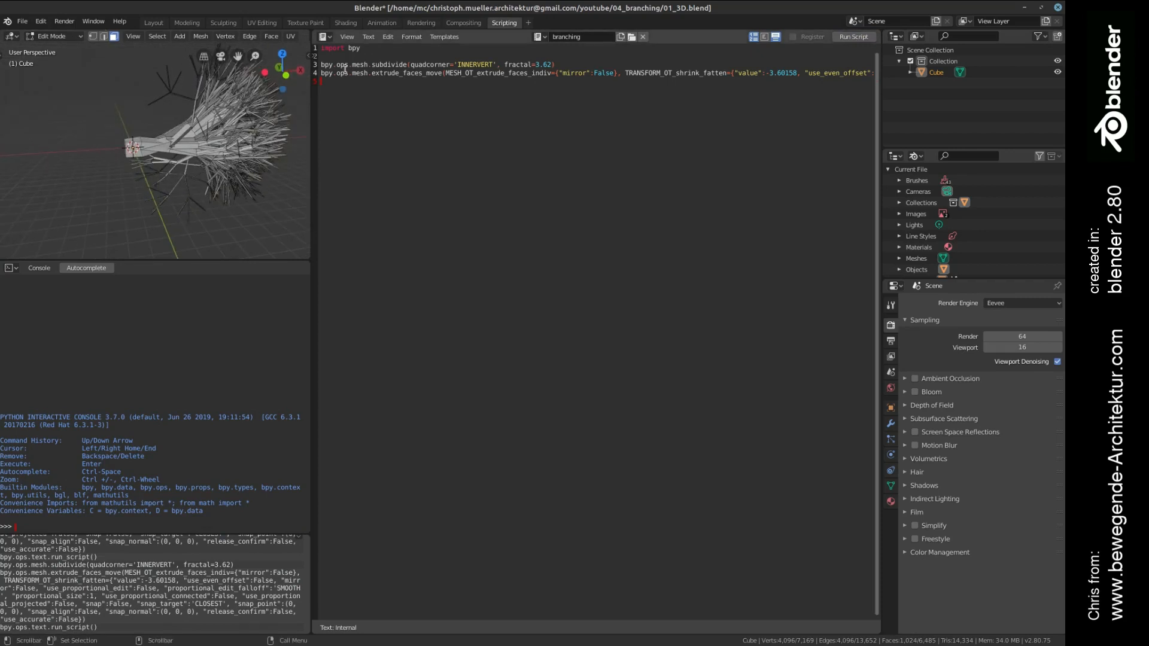
pyautogui.click(345, 47)
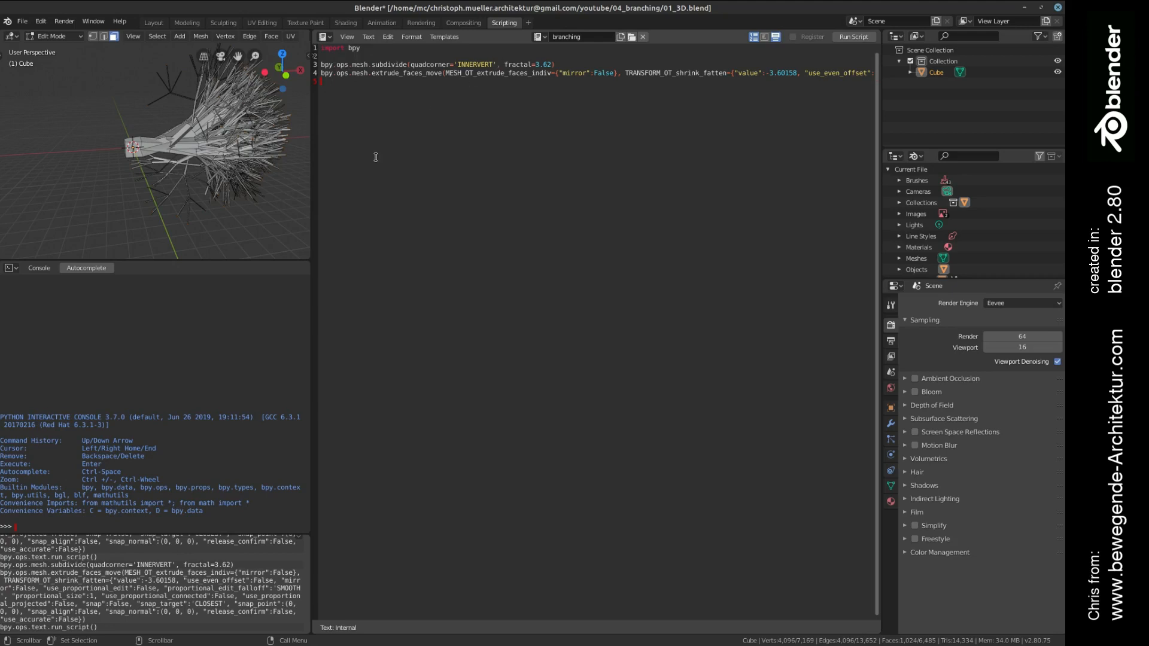
pyautogui.moveTo(286, 156)
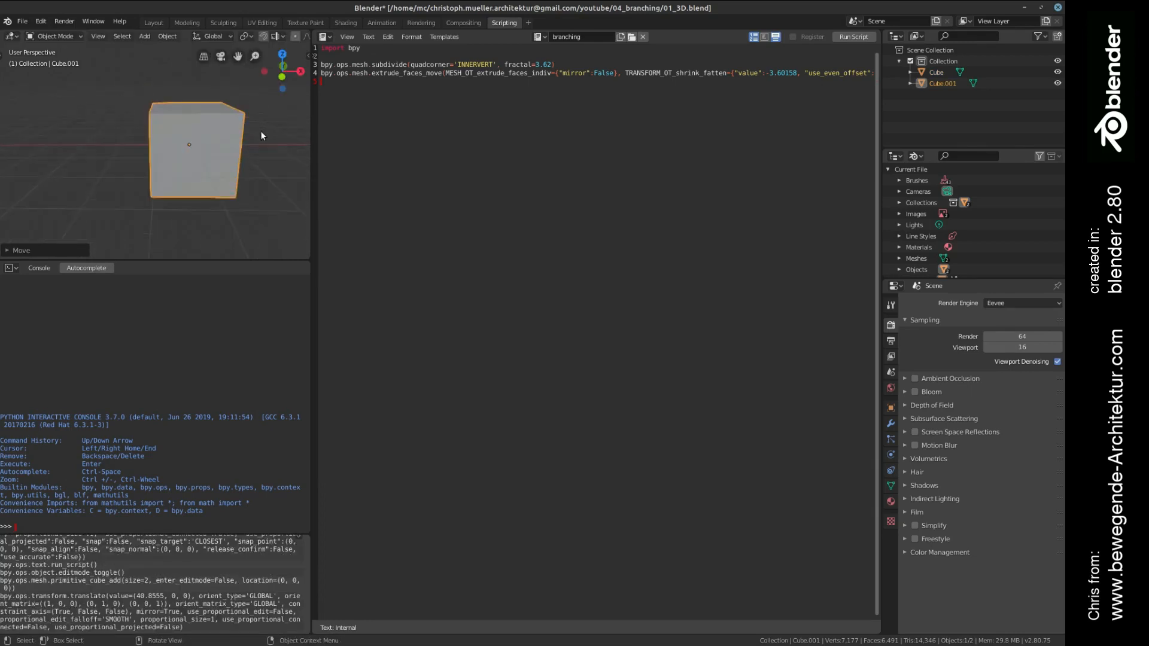
# - Insert blank lines above the subdivide and extrude commands in the script
pyautogui.scroll(-3)
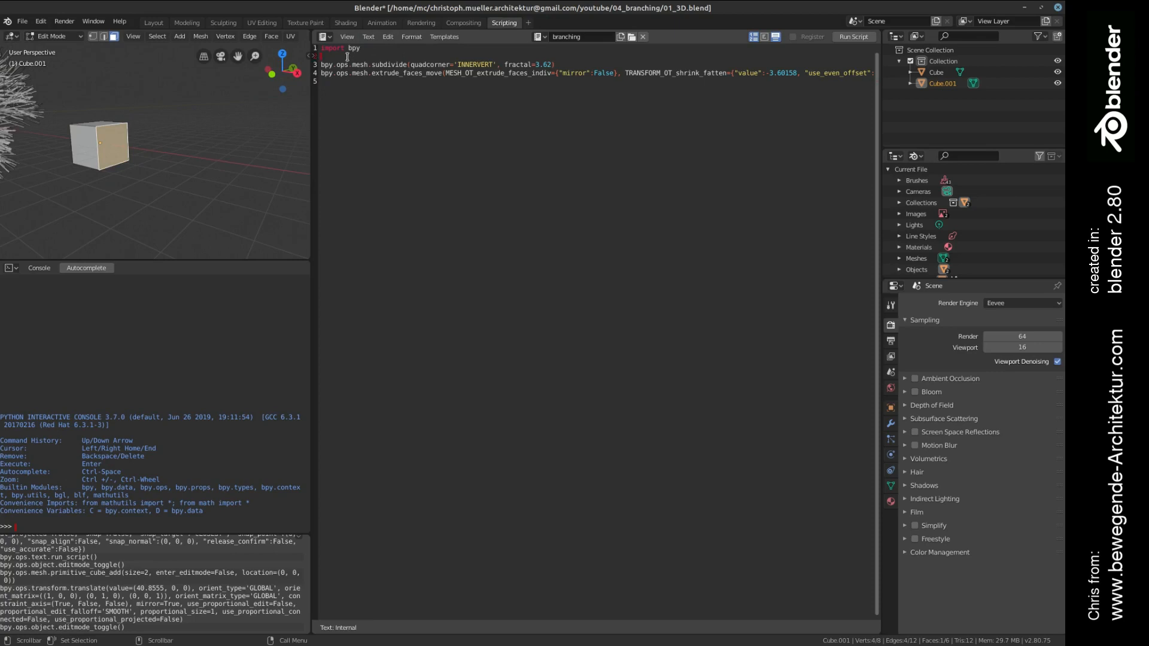
pyautogui.press('Return')
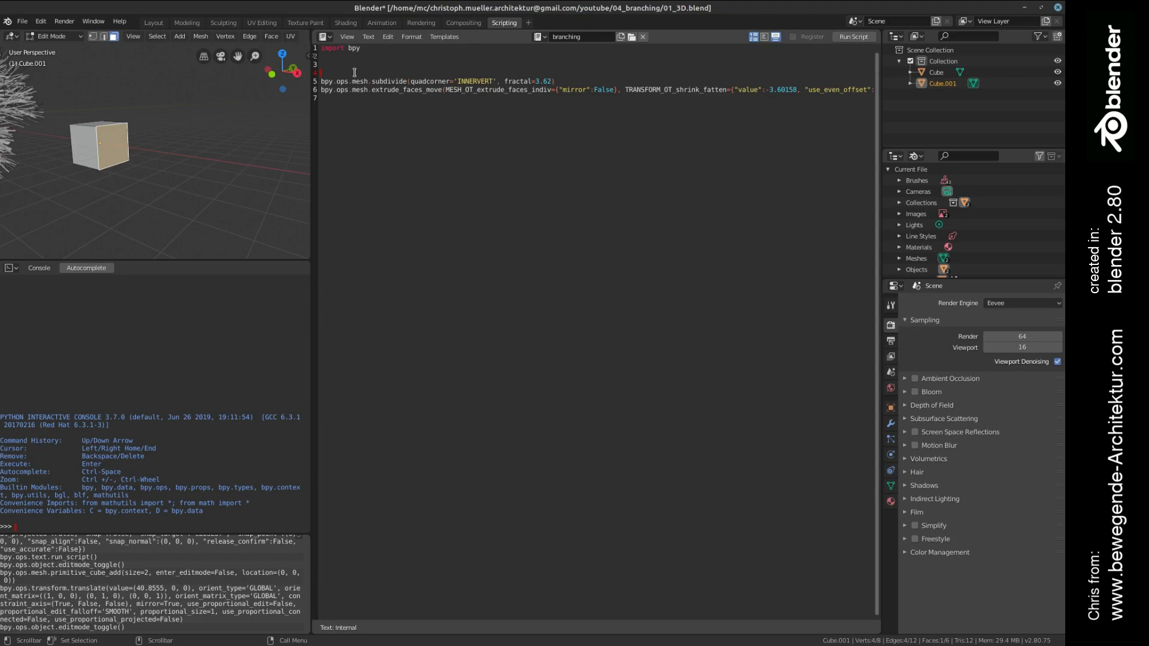
# - Add 'for i in range(5):' above the commands and indent them under it
pyautogui.write('for i in ra')
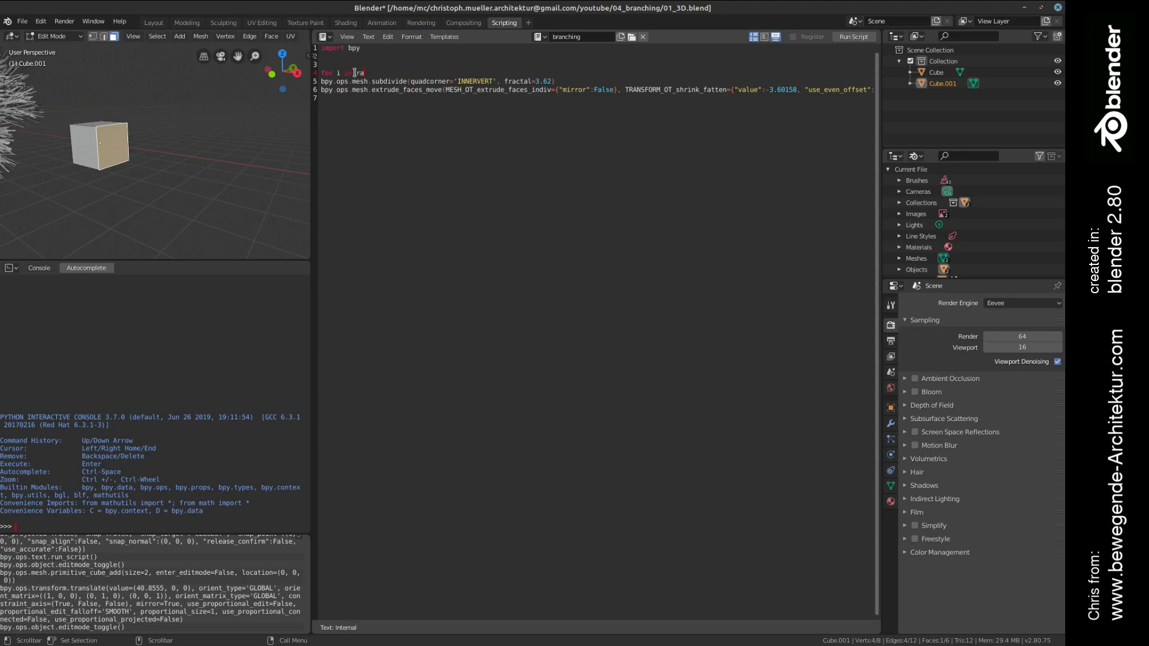
pyautogui.write('5):')
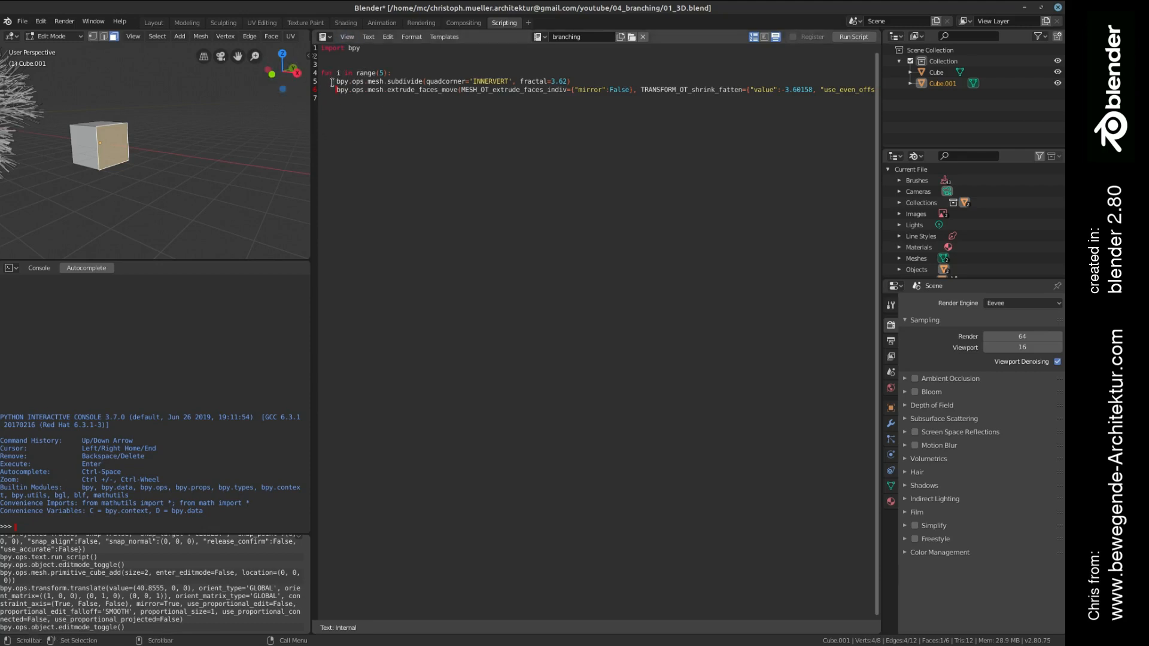
pyautogui.click(327, 97)
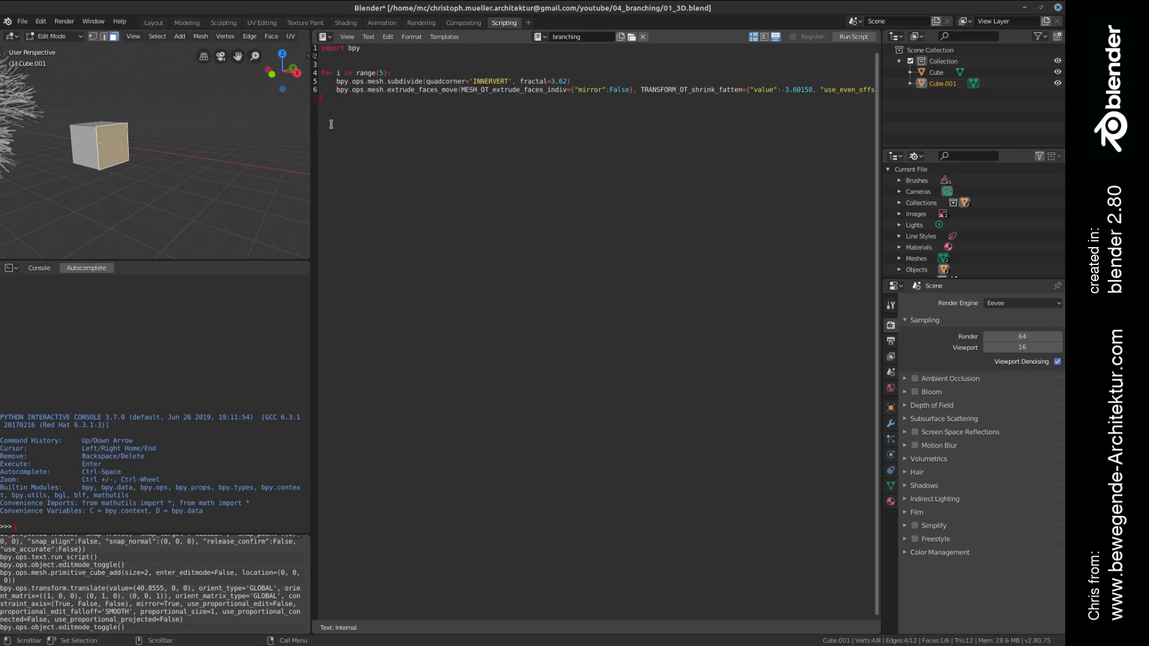
# - Run the five-times looping script on Cube.001
pyautogui.click(852, 37)
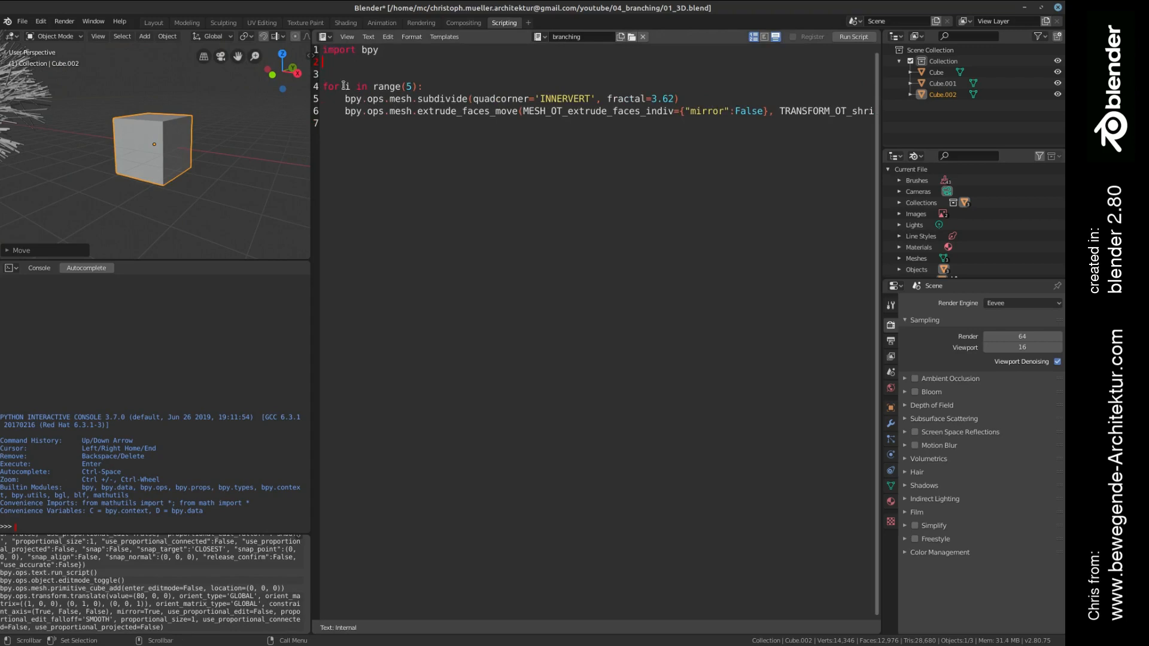
# - Frame Cube.002 in the 3D viewport and switch it into Edit Mode
pyautogui.press('Return')
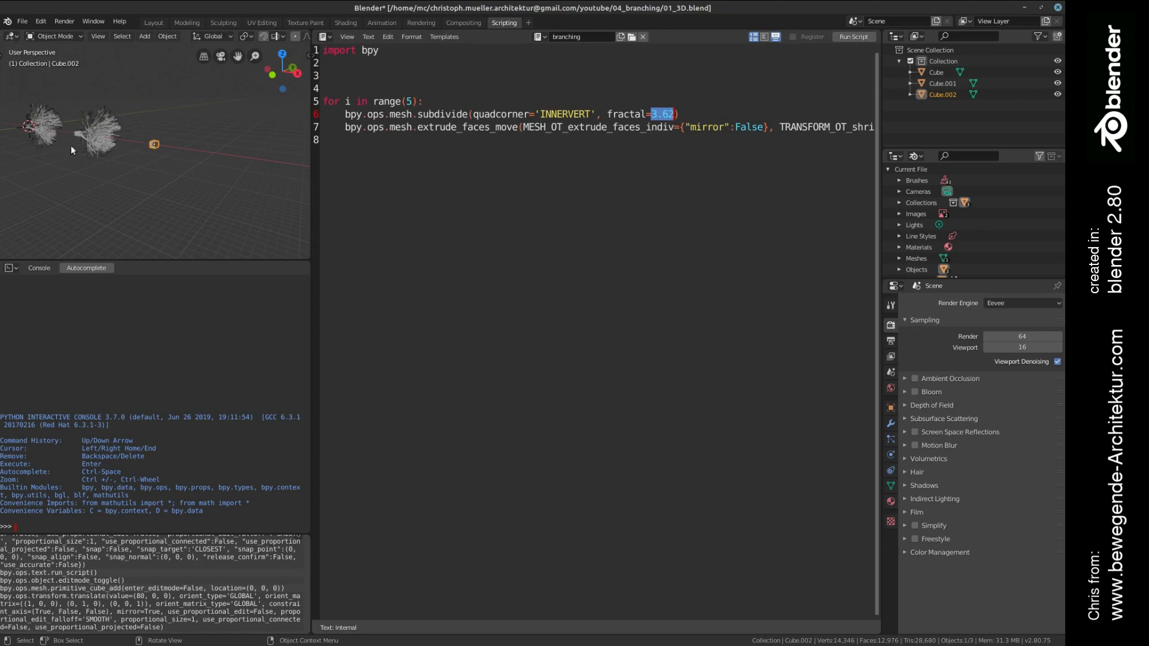
pyautogui.moveTo(114, 128)
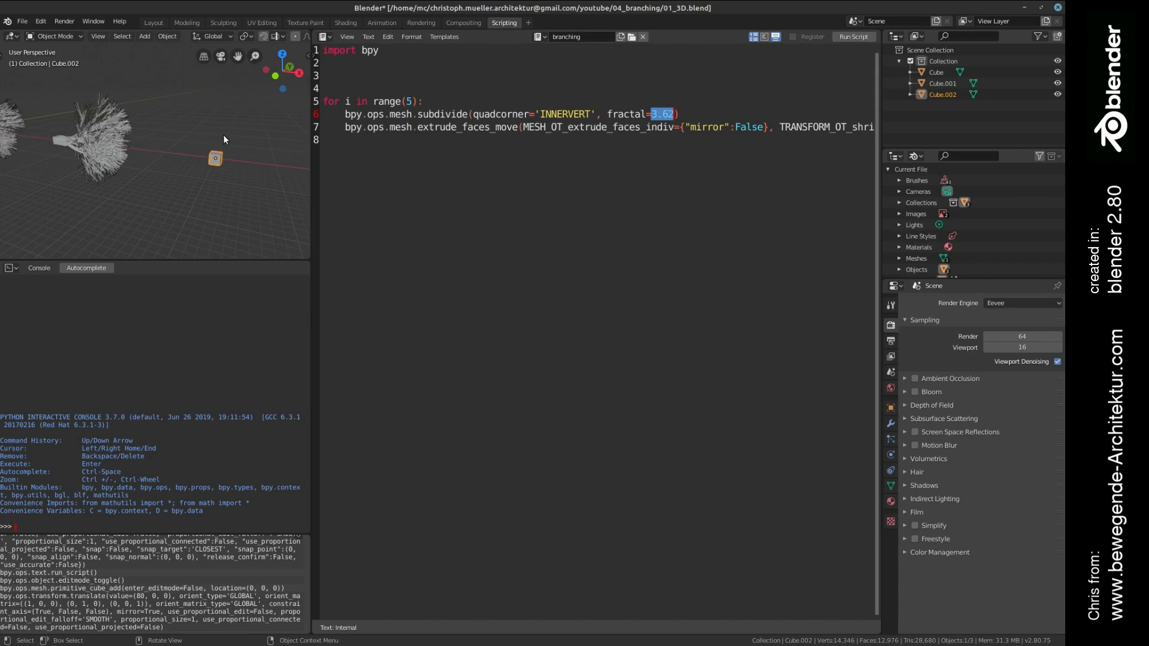
pyautogui.moveTo(65, 119)
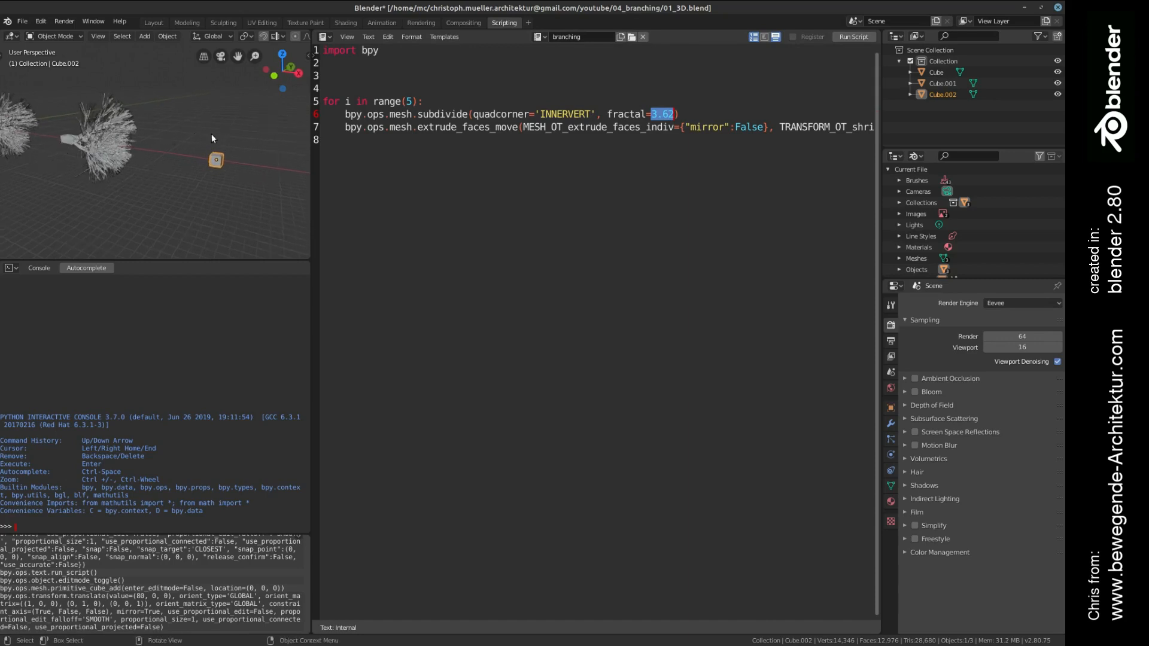
pyautogui.moveTo(77, 156)
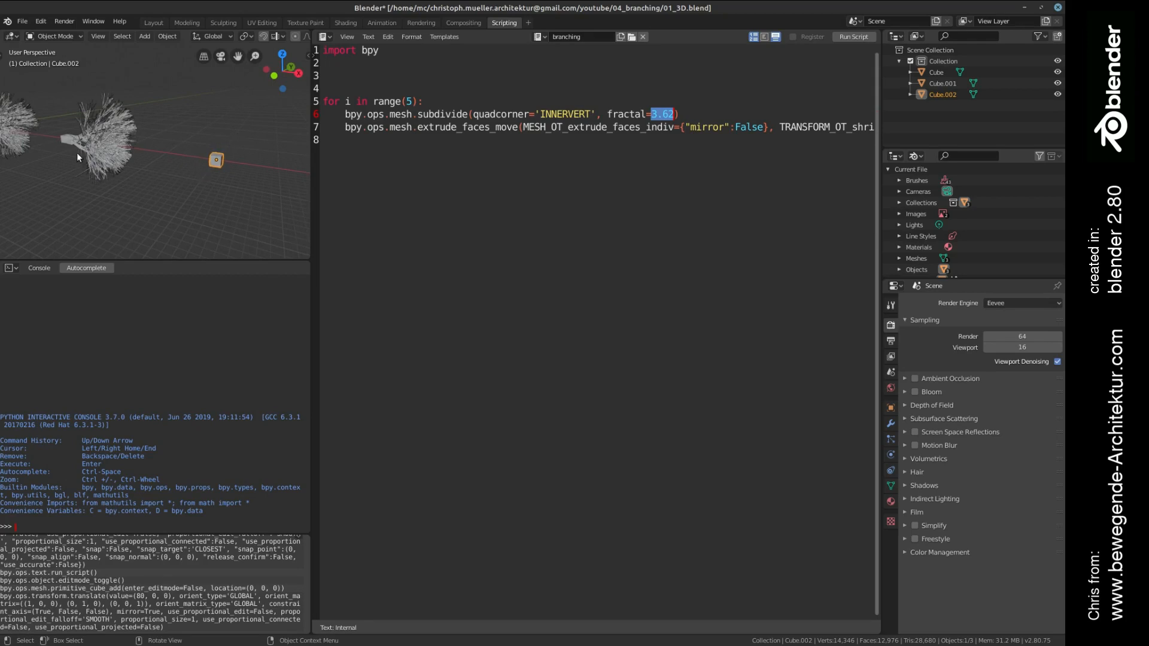
pyautogui.moveTo(121, 158)
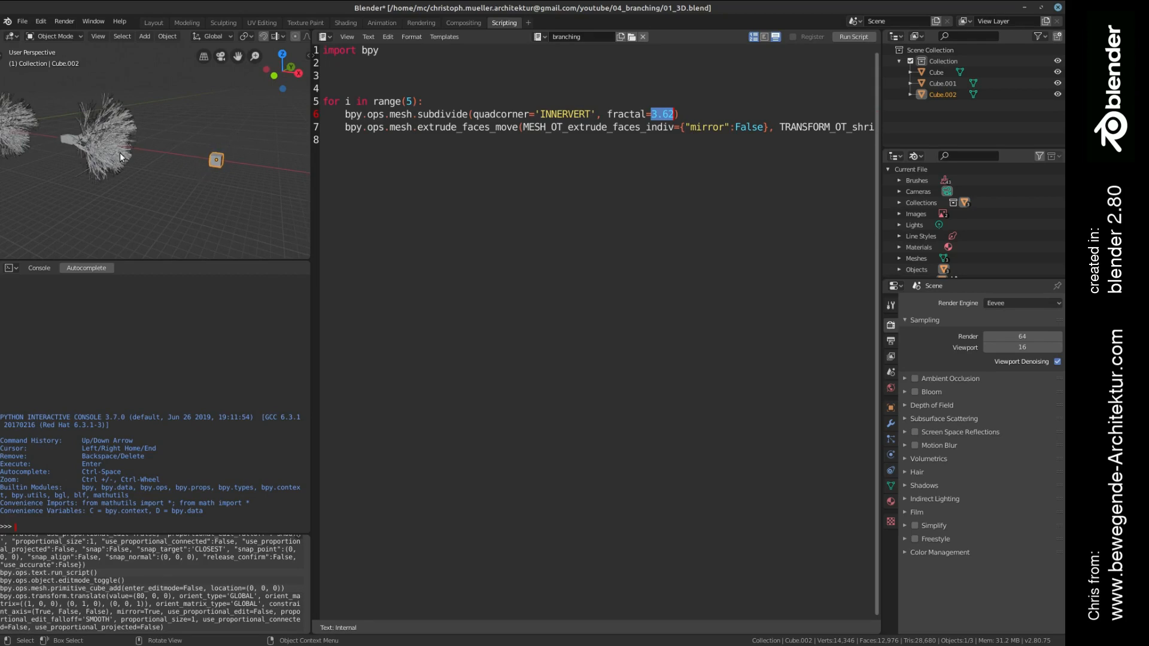
pyautogui.moveTo(108, 156)
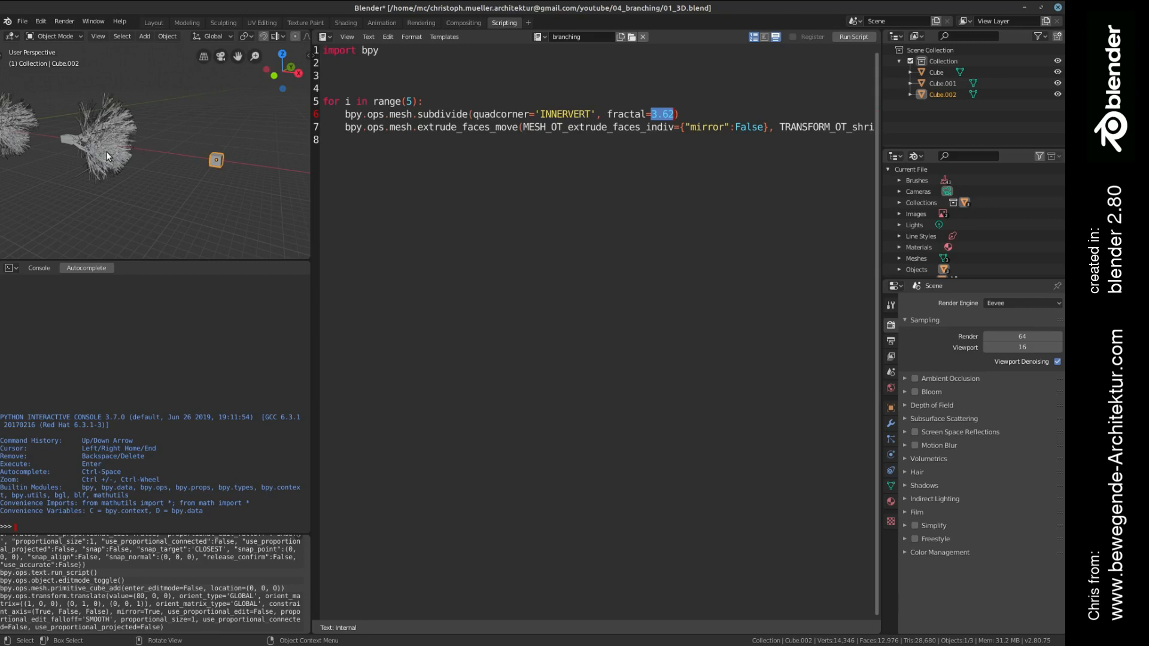
pyautogui.moveTo(66, 151)
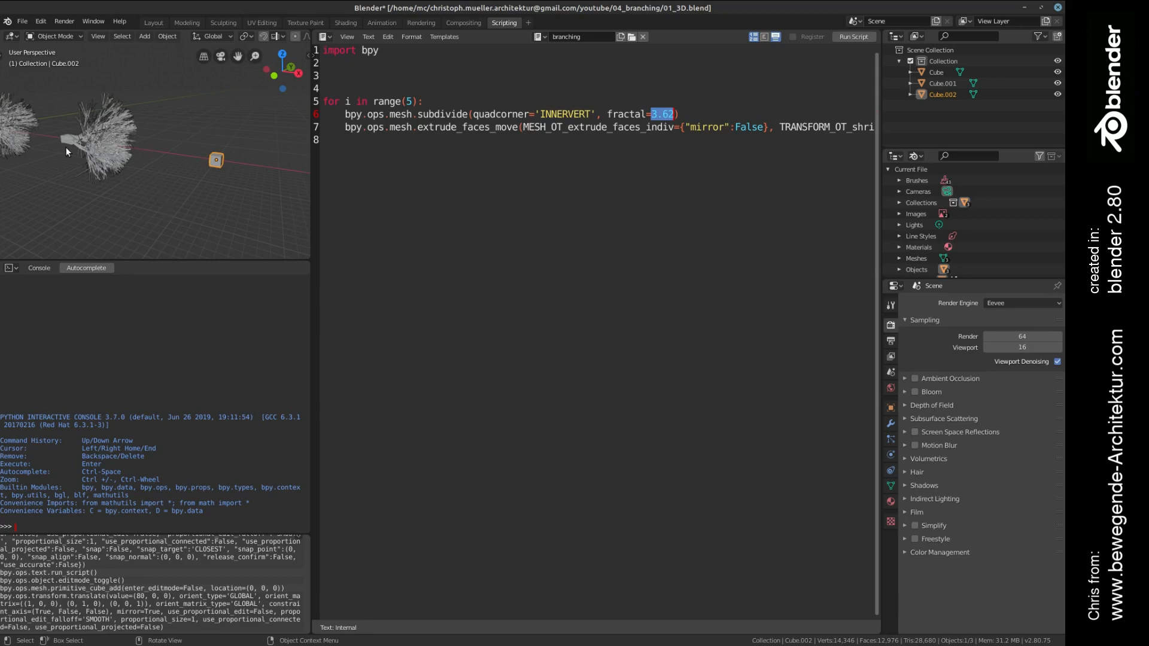
pyautogui.moveTo(151, 149)
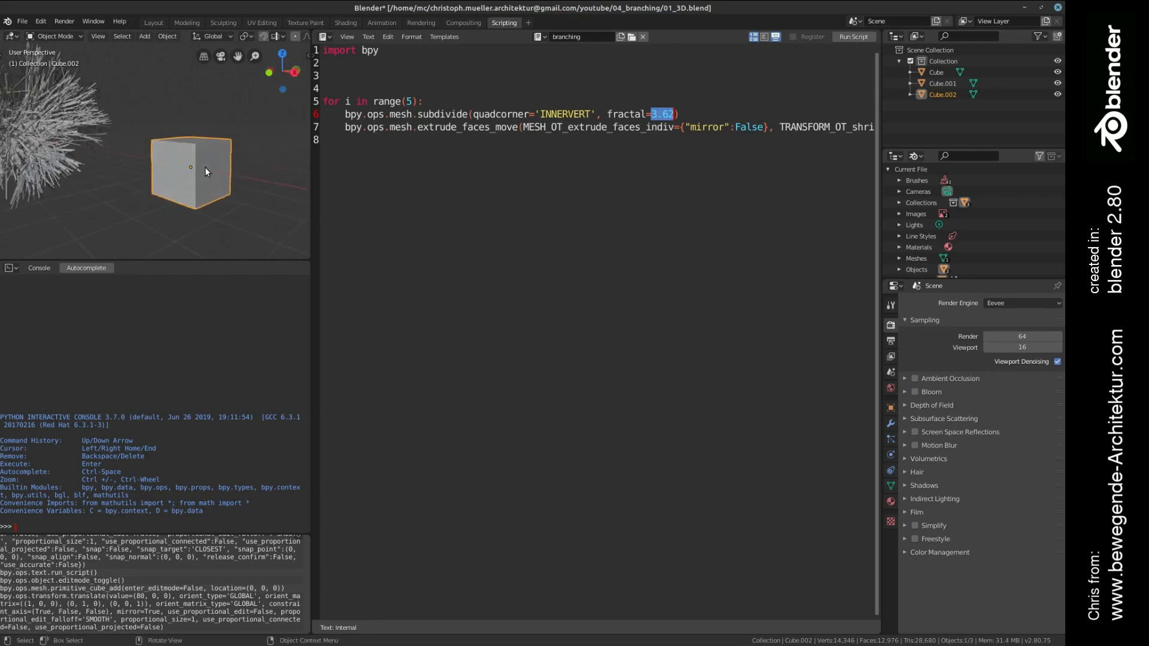
pyautogui.press('Tab')
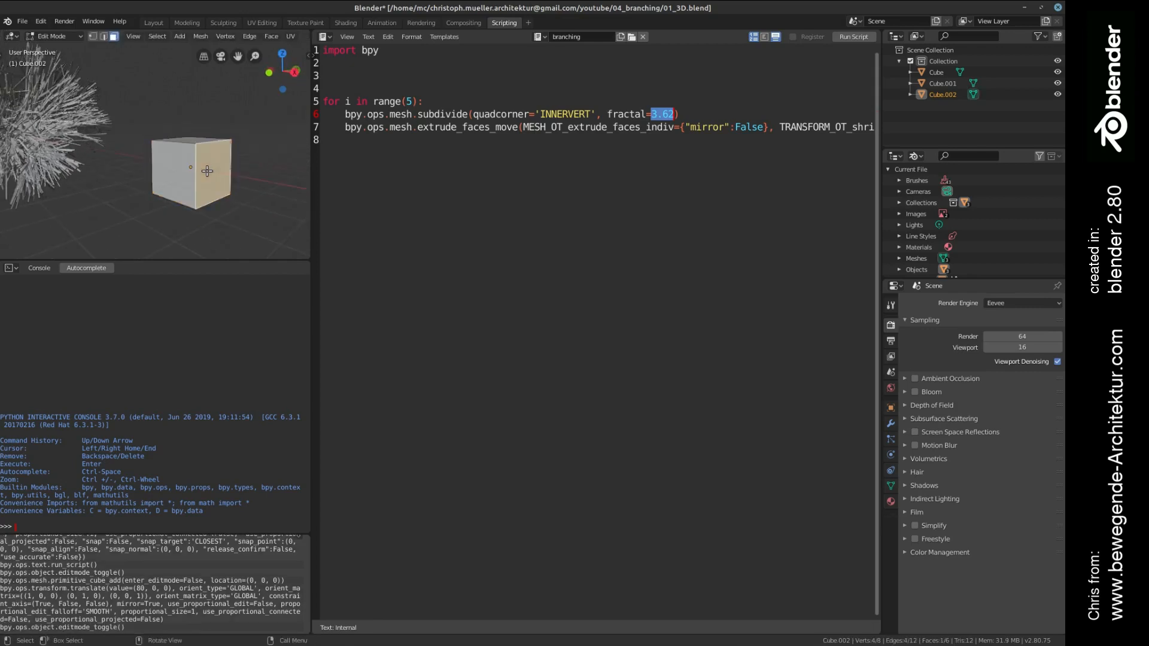
pyautogui.moveTo(79, 98)
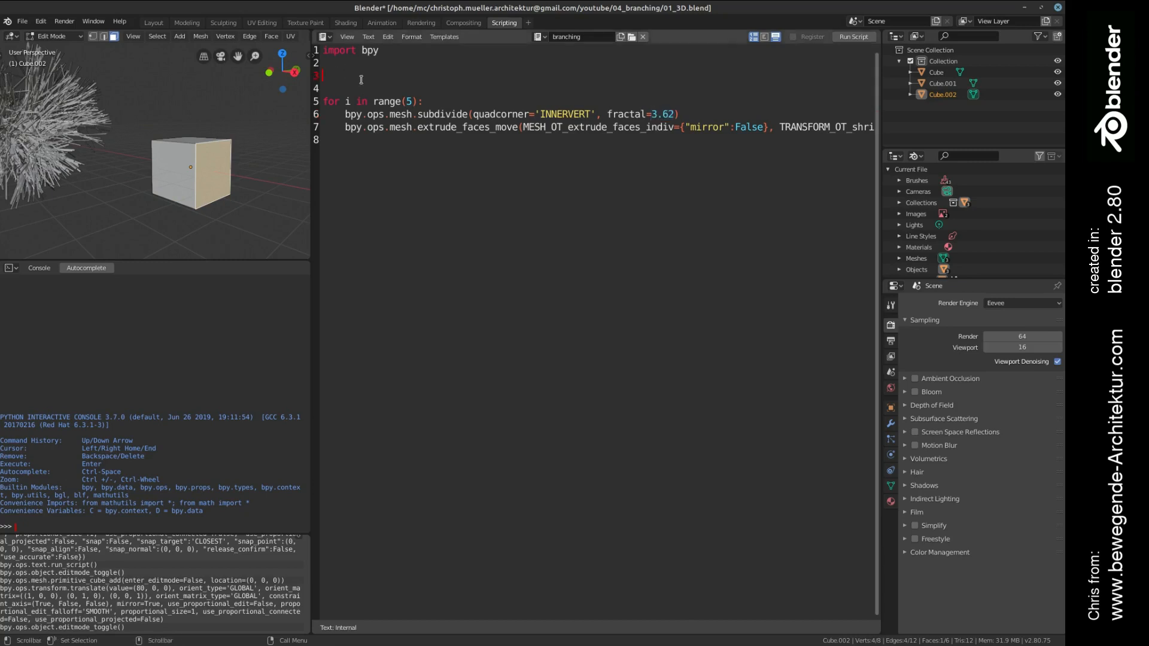
# - Add the line 'fractal_factor = 3' to the script
pyautogui.write('fractal')
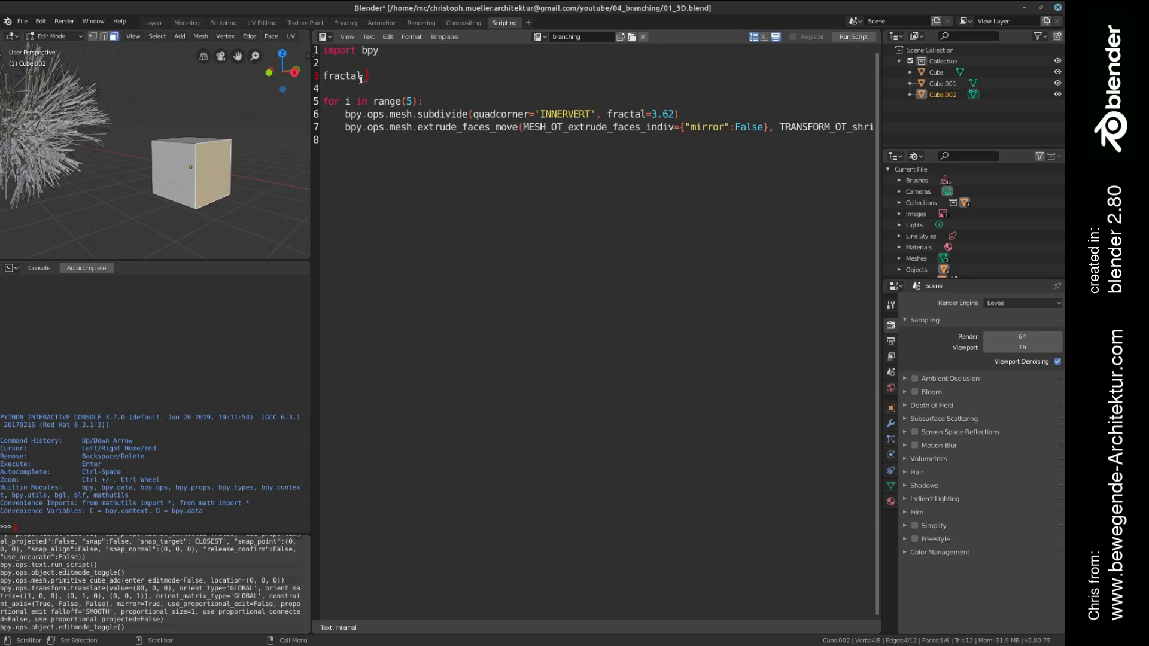
pyautogui.write('_factor')
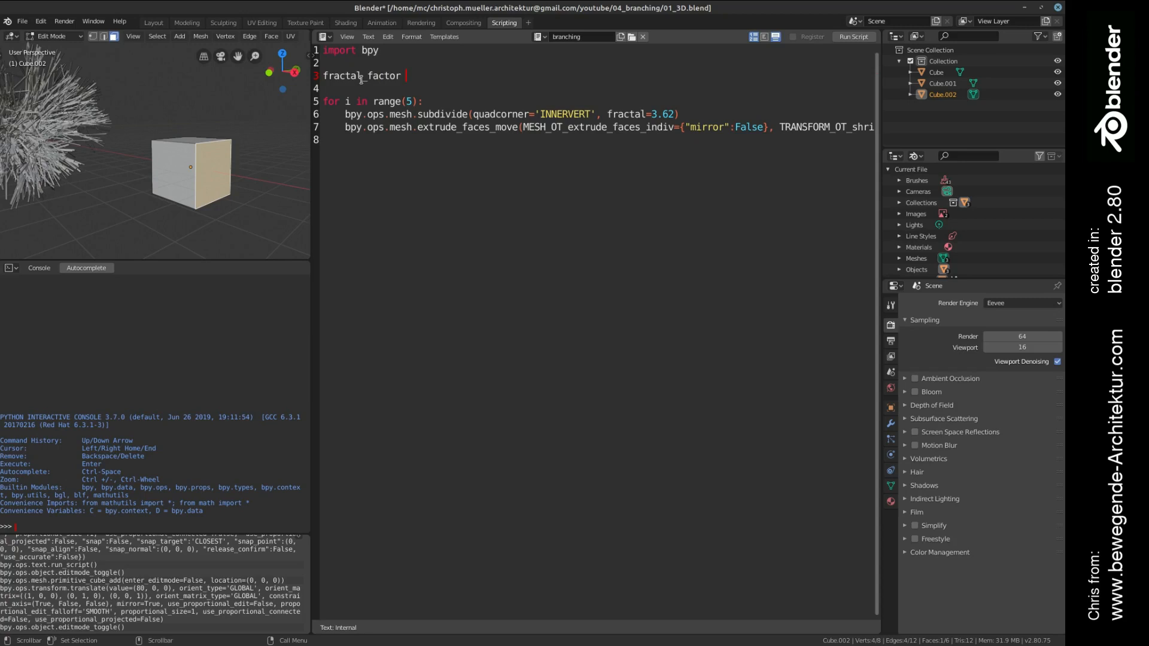
pyautogui.write('=')
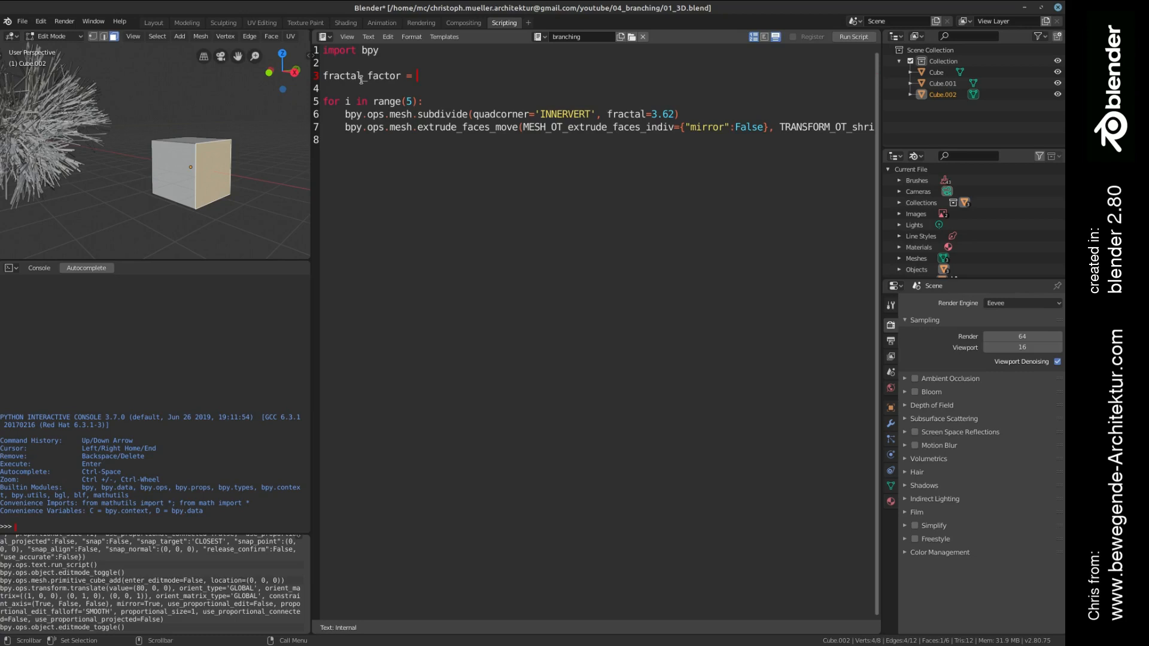
pyautogui.write('3')
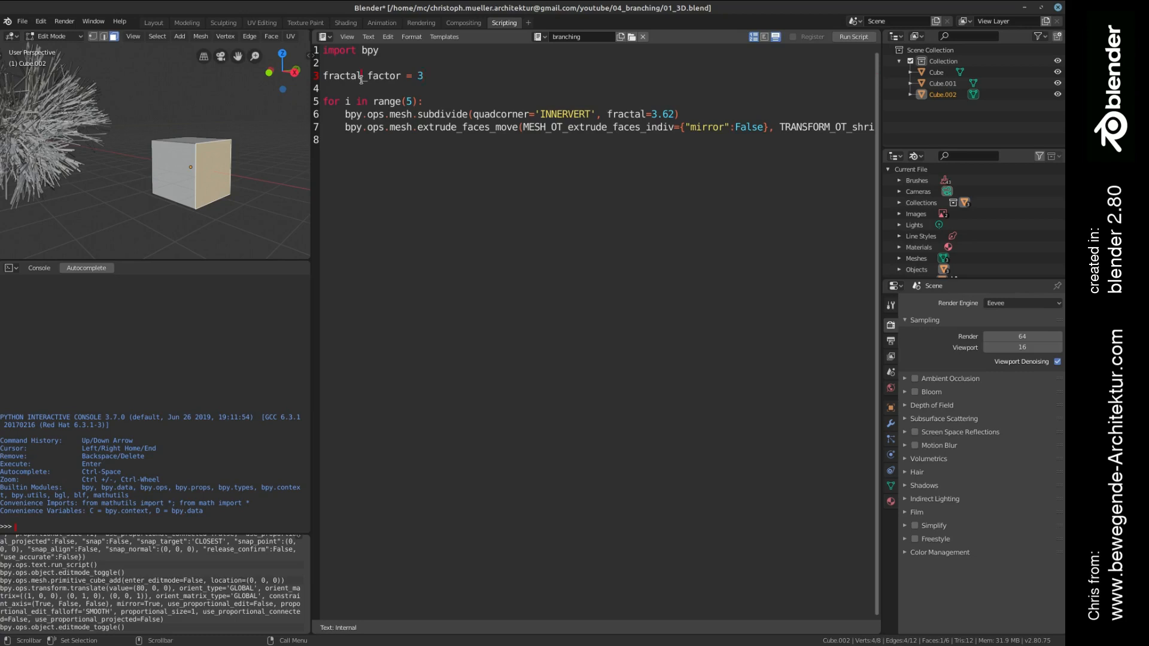
# - Replace 3.62 in the subdivide call with fractal_factor and save
pyautogui.doubleClick(360, 76)
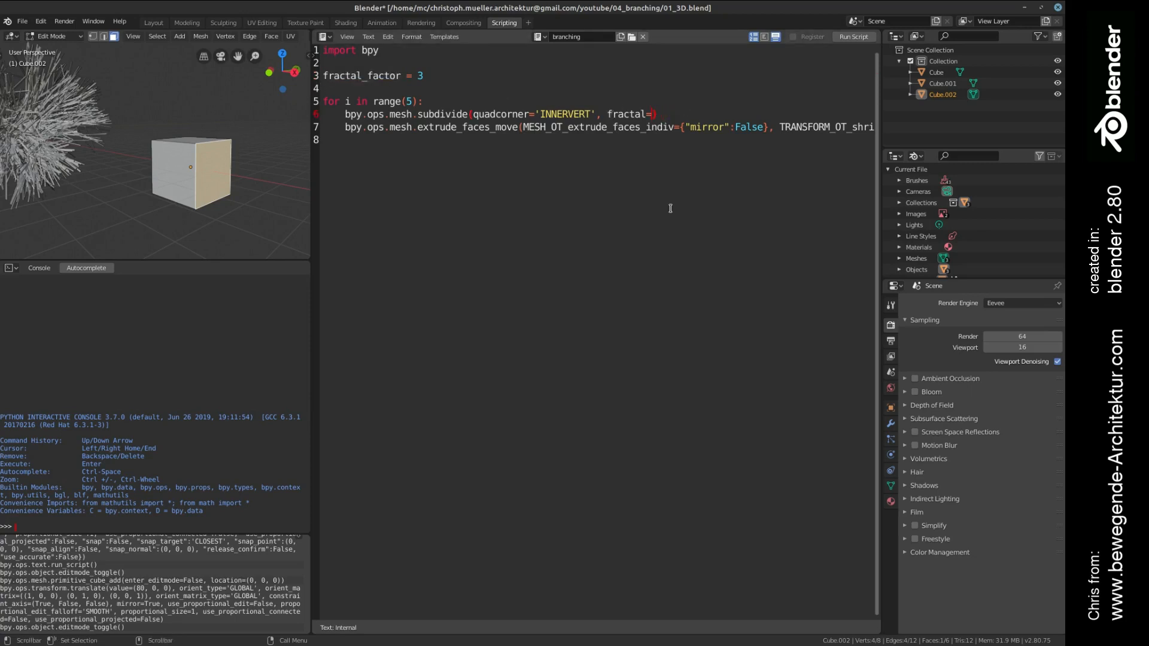
pyautogui.write('fractal_factor')
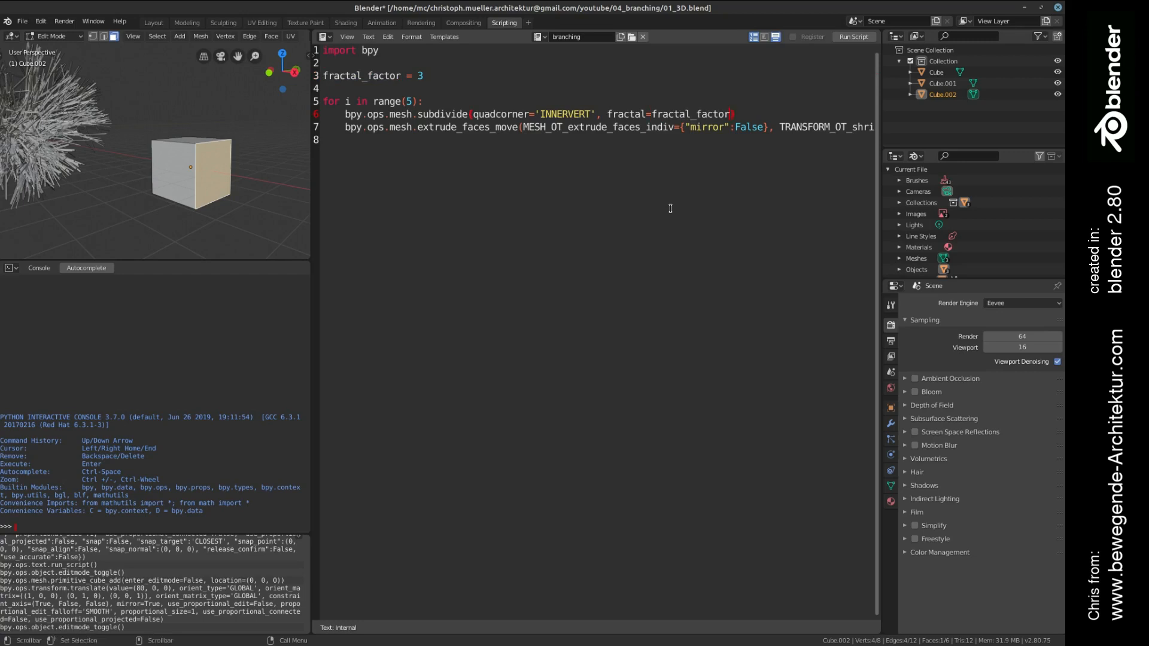
pyautogui.press('ctrl+s')
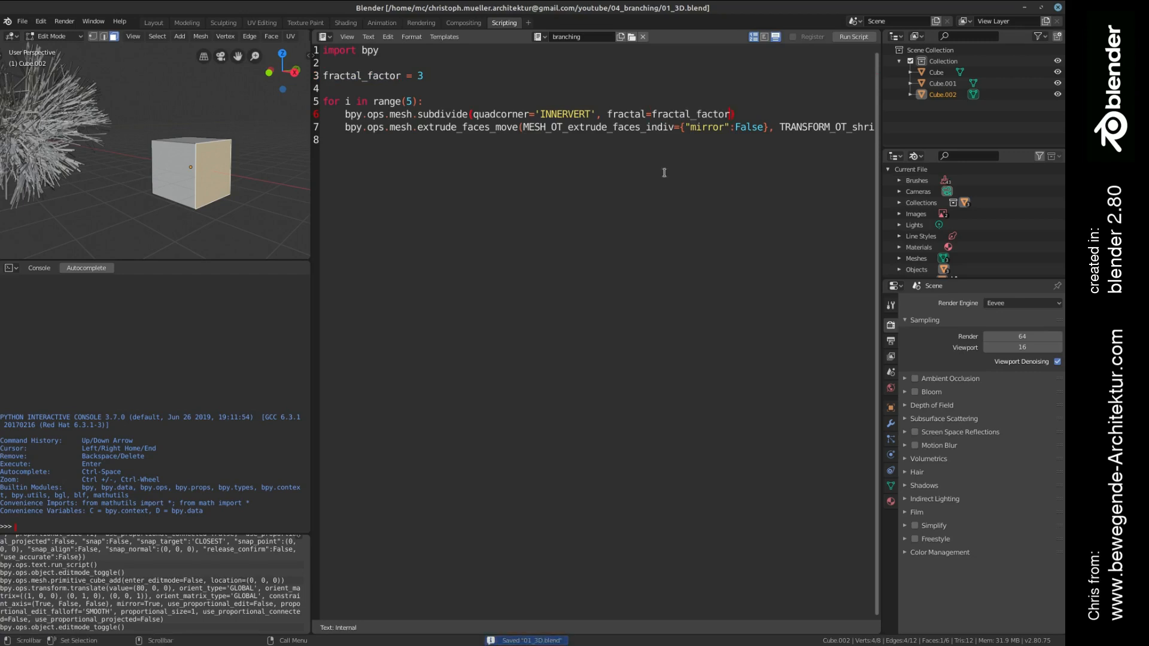
pyautogui.click(330, 88)
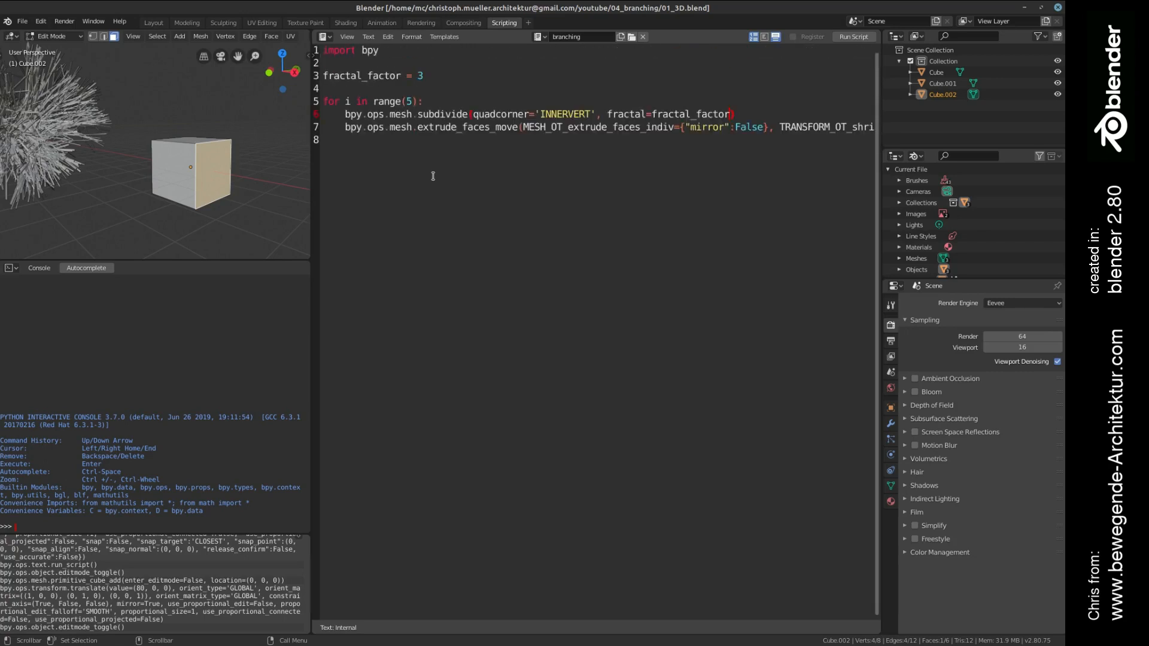
pyautogui.moveTo(744, 115)
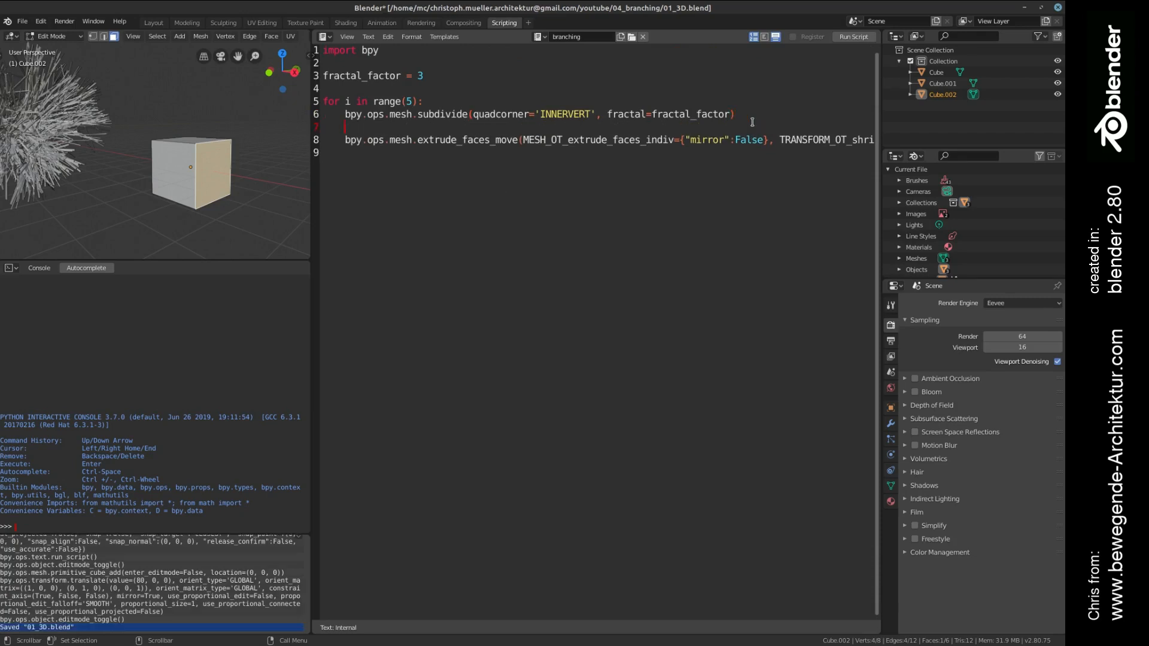
# - Add 'fractal_factor = fractal_factor + 0.5' inside the loop
pyautogui.write('fractal_factor')
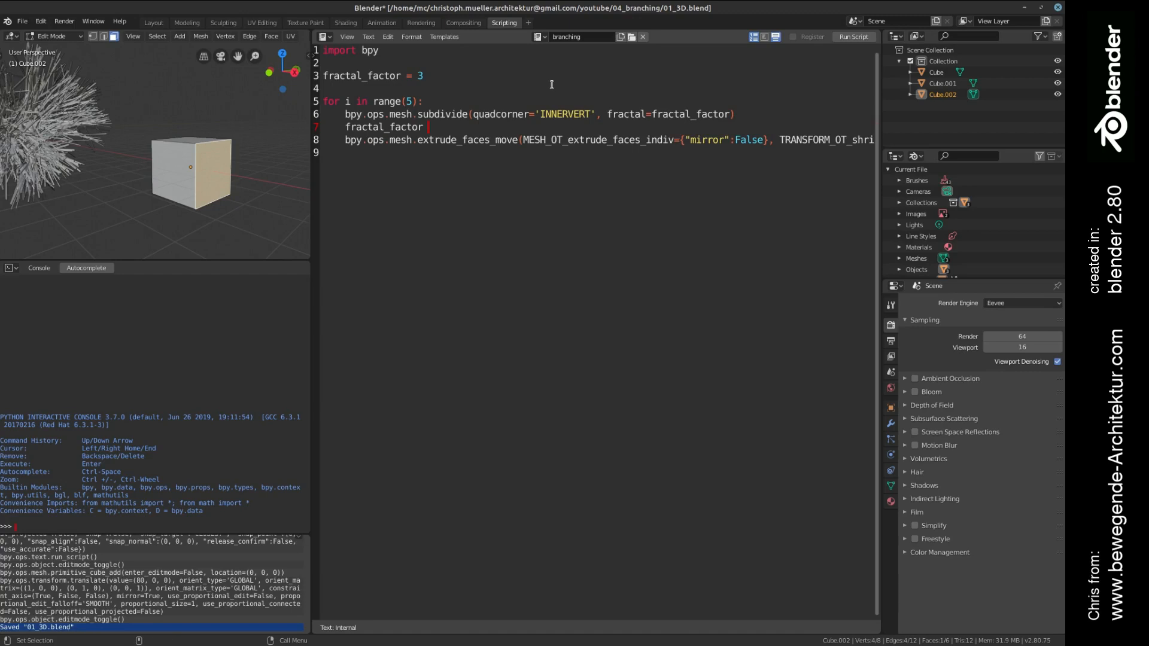
pyautogui.write('= fractal_factor')
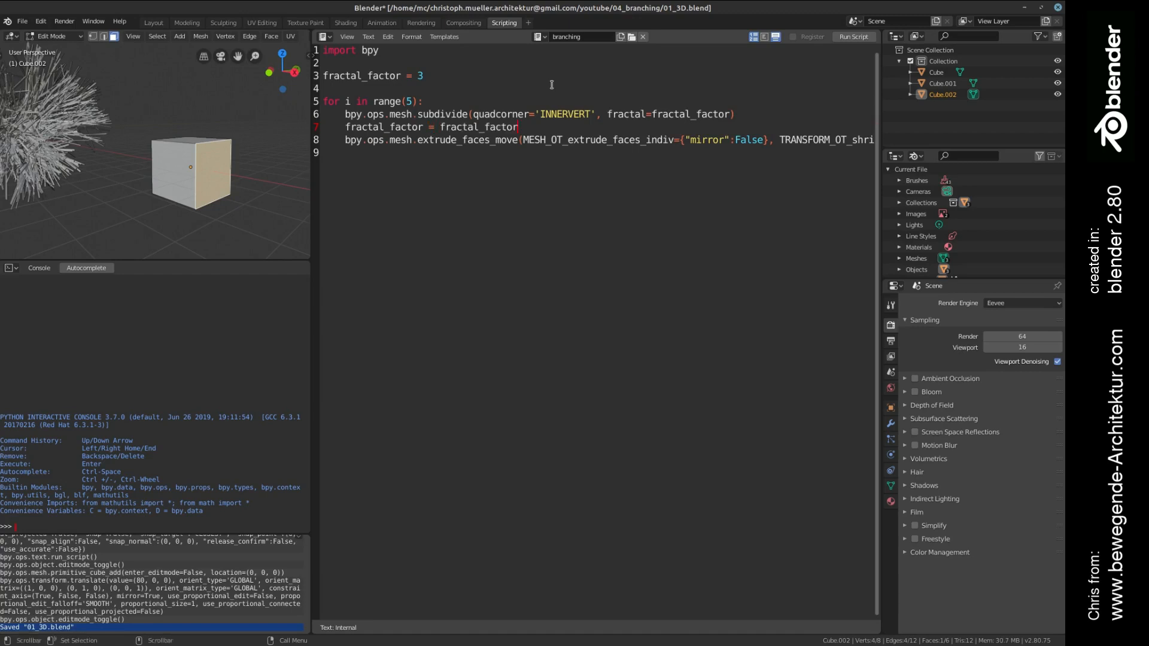
pyautogui.write('+ 0')
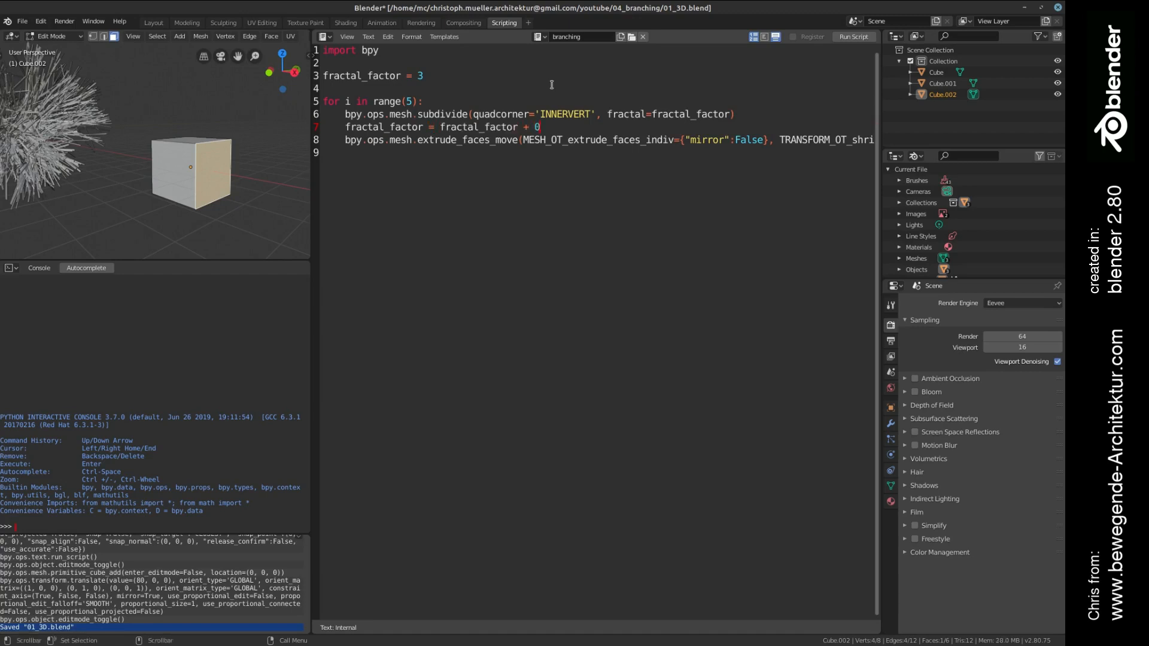
pyautogui.write('.5')
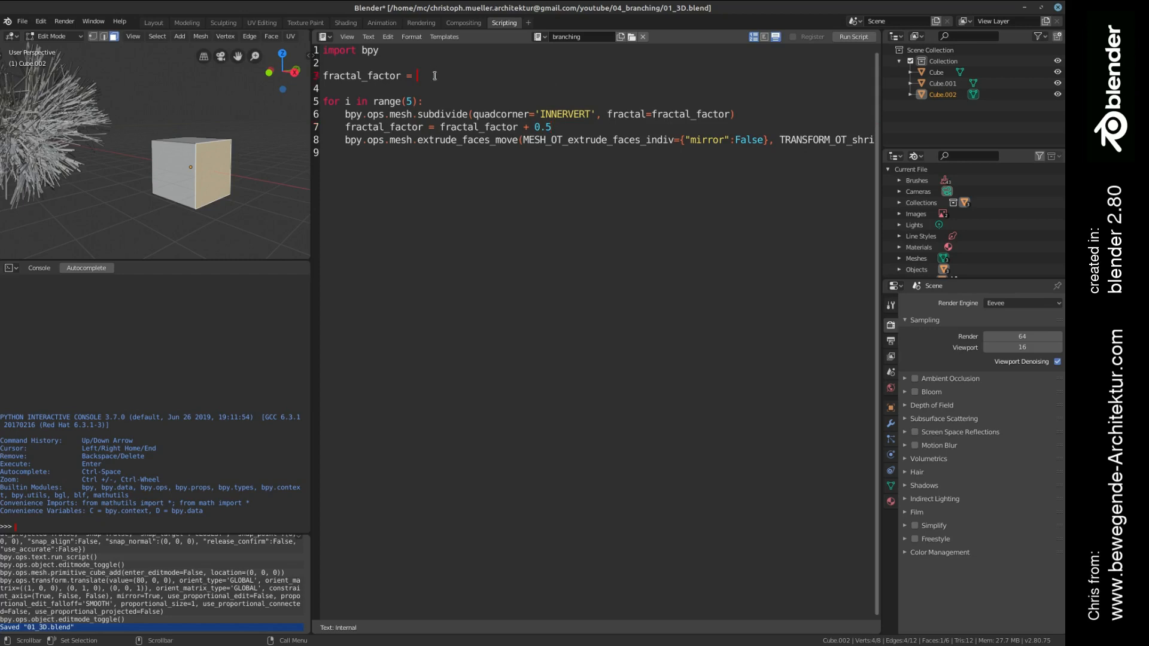
# - Set fractal_factor's starting value to 1.2 and run the script
pyautogui.write('1')
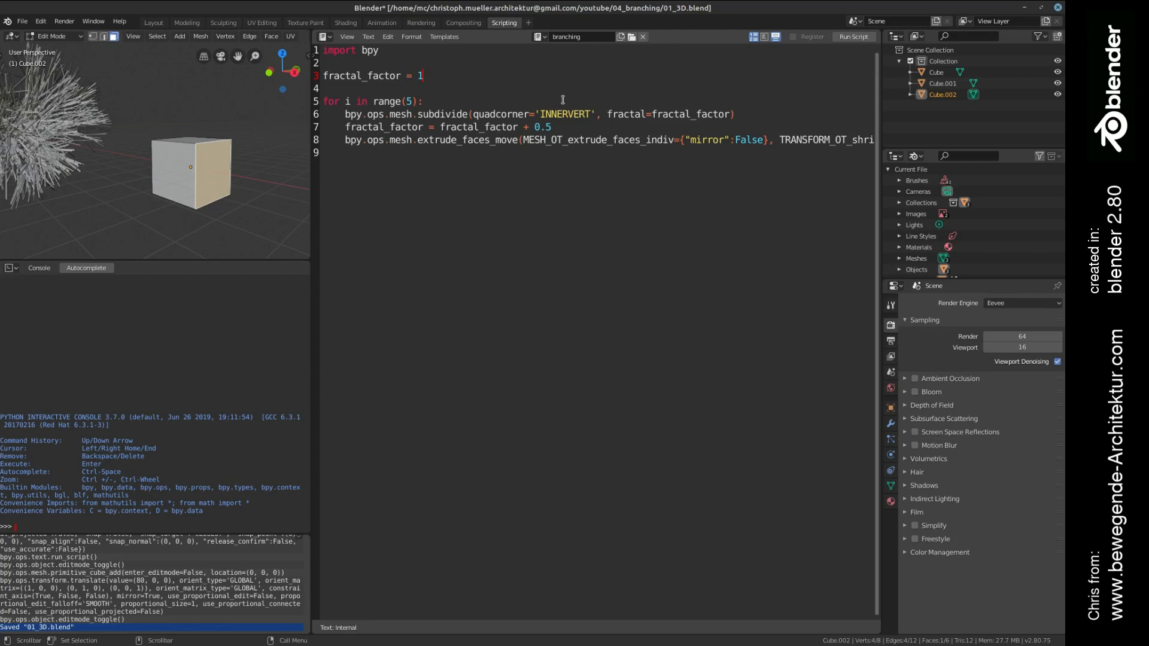
pyautogui.write('.2')
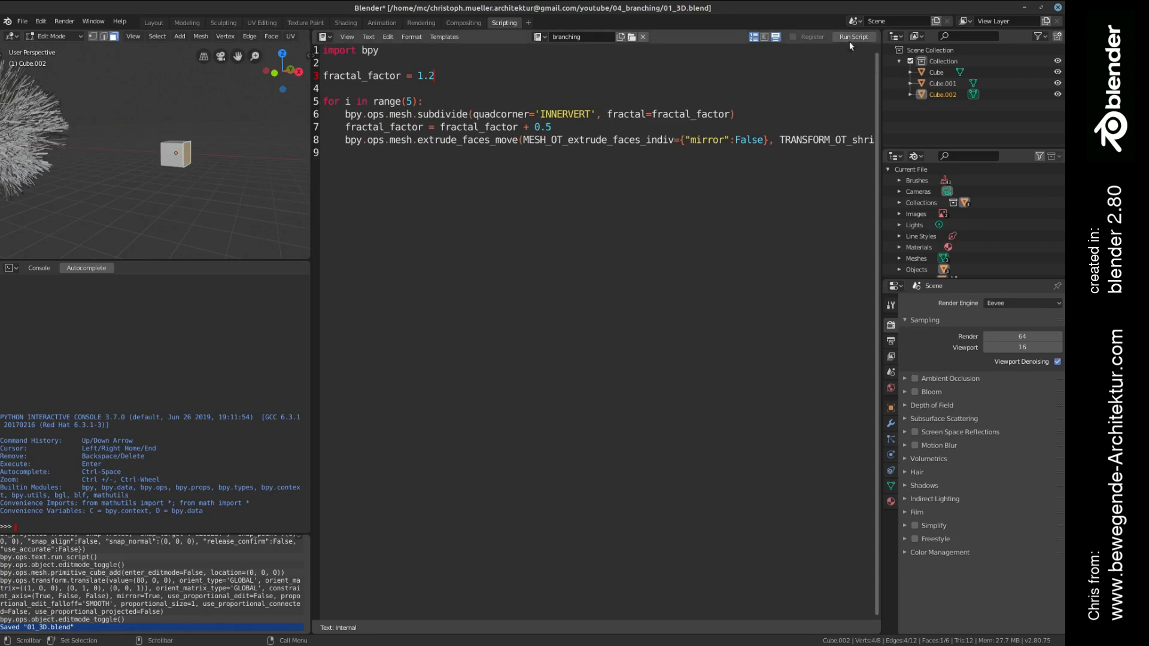
pyautogui.click(852, 37)
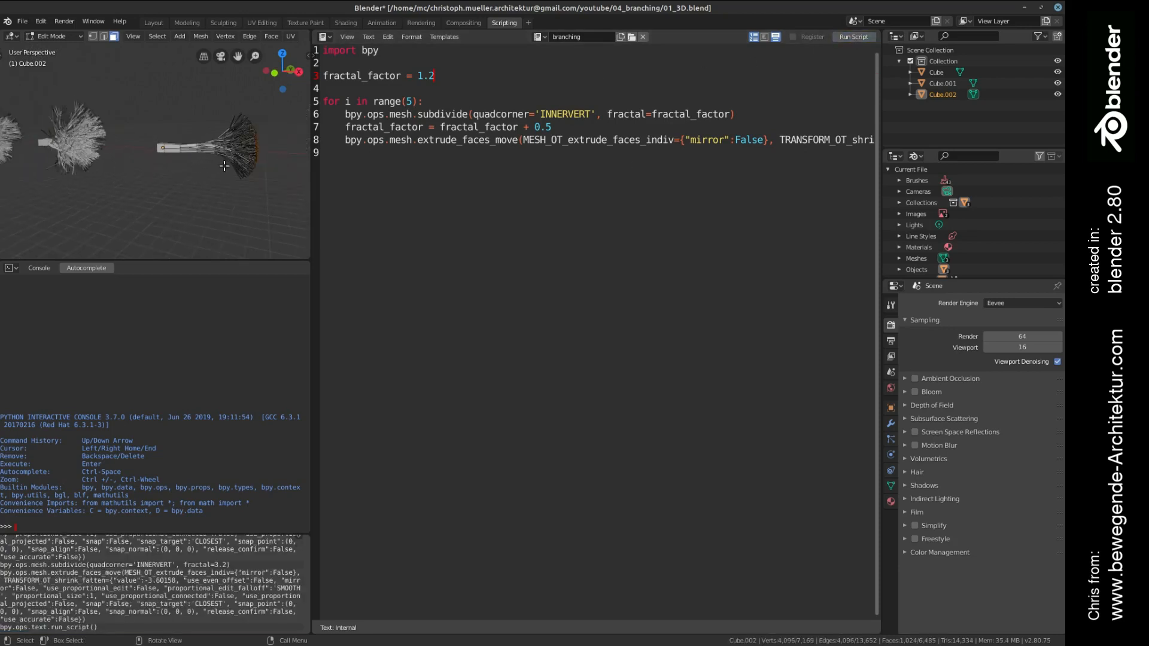